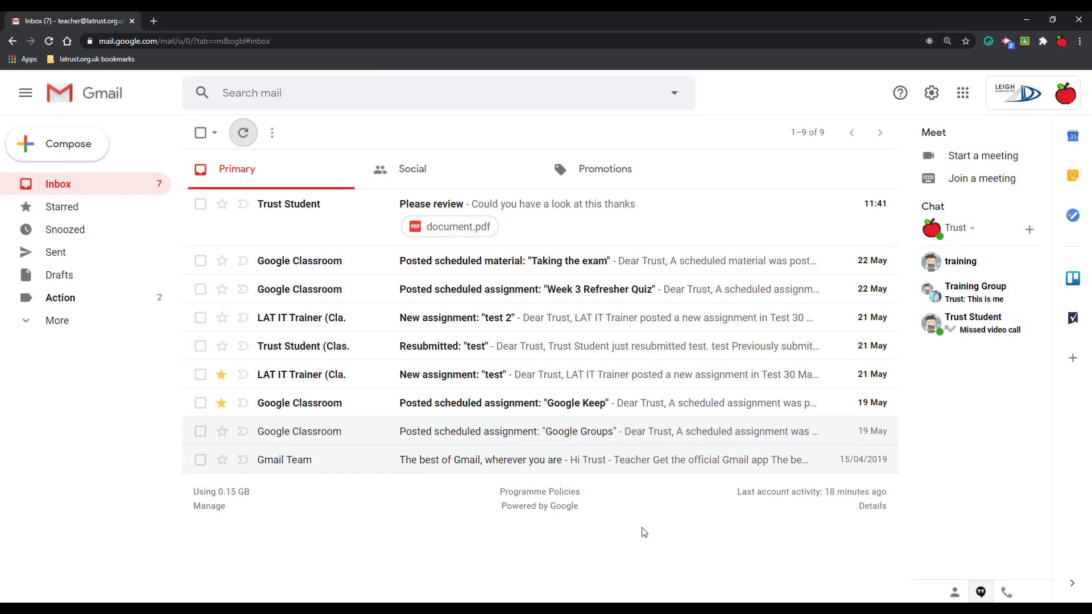
pyautogui.moveTo(641, 529)
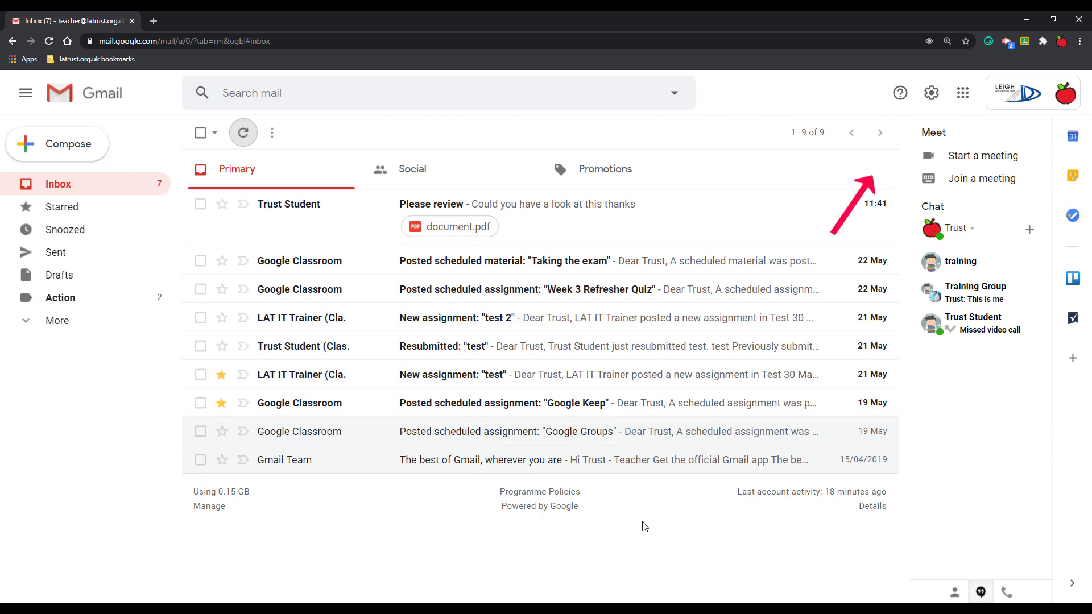
pyautogui.moveTo(932, 92)
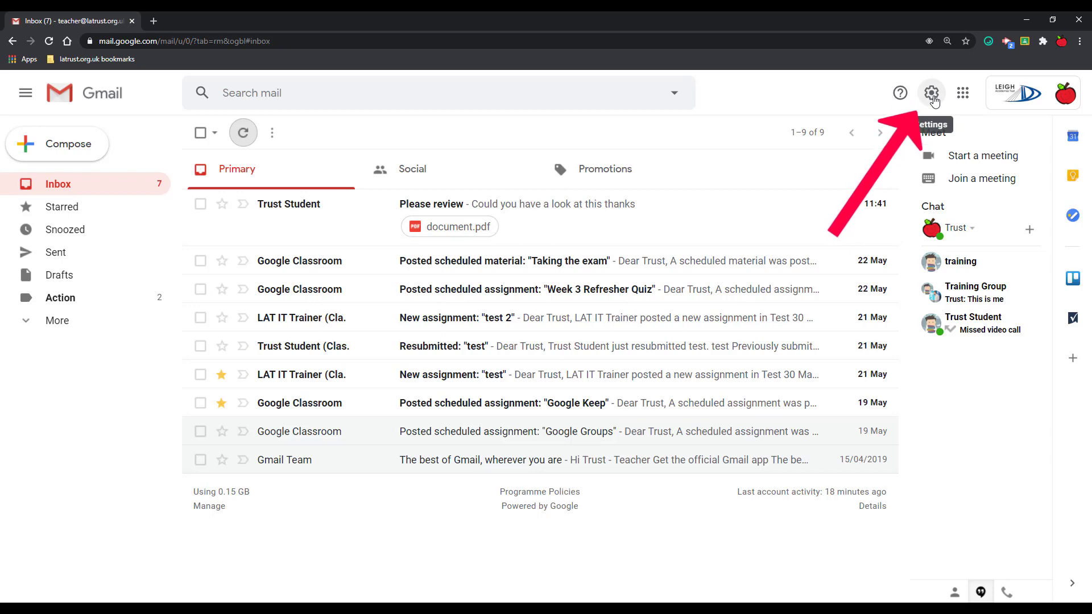
# Cycle inbox density through Comfortable and Compact, then set it back to Default
pyautogui.click(931, 92)
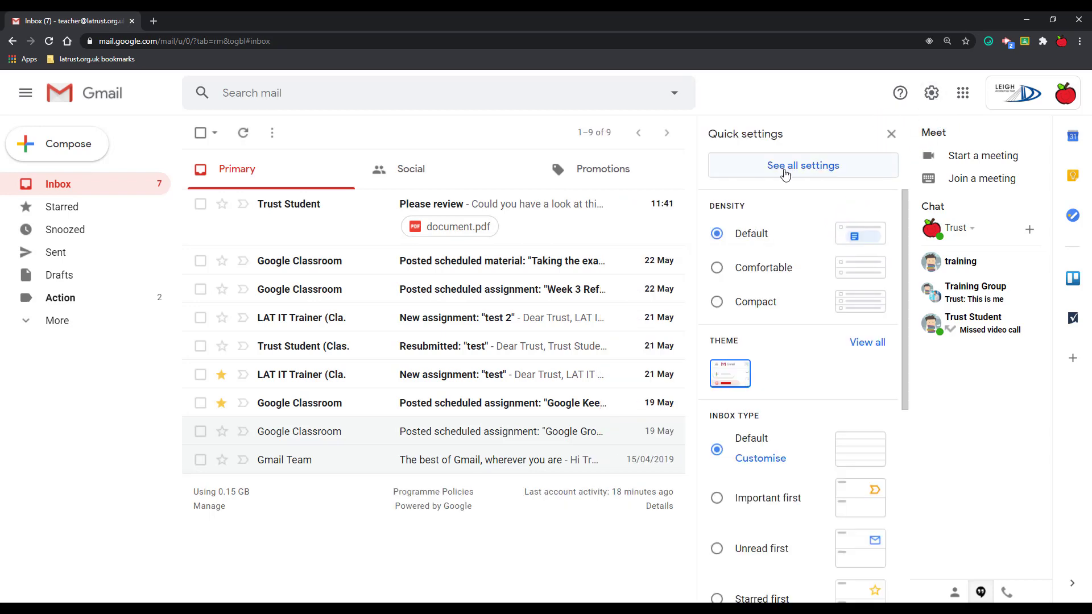
pyautogui.moveTo(812, 170)
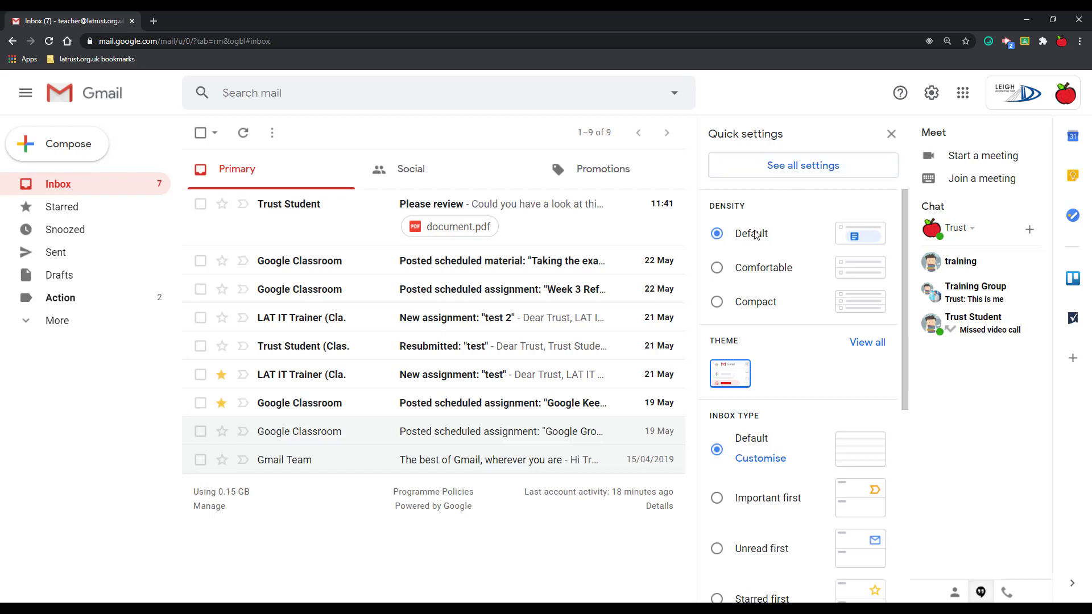
pyautogui.moveTo(740, 240)
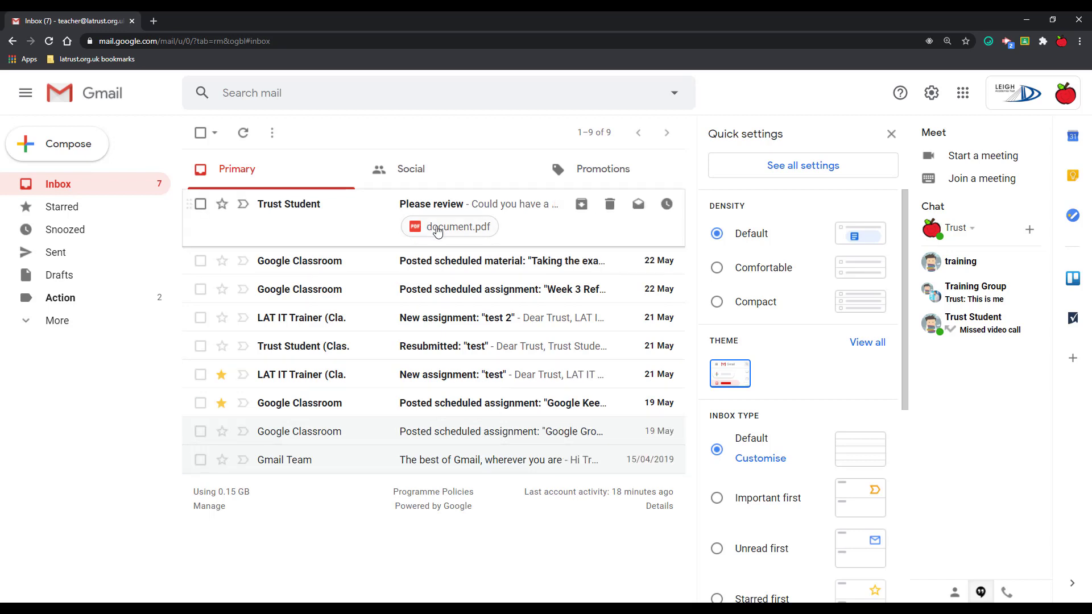
pyautogui.moveTo(864, 274)
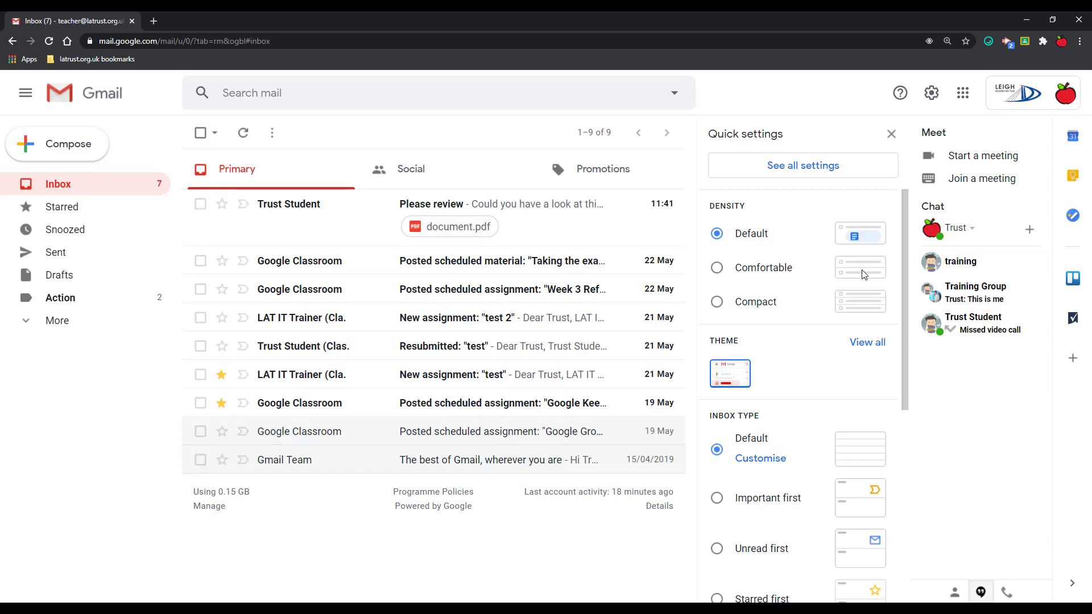
pyautogui.click(715, 267)
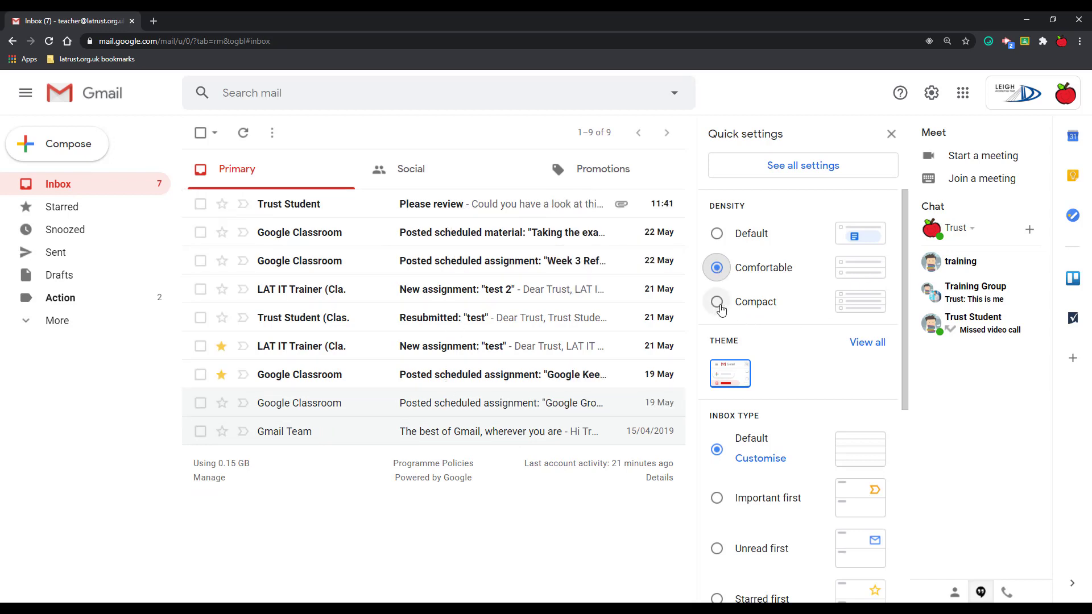
pyautogui.click(716, 302)
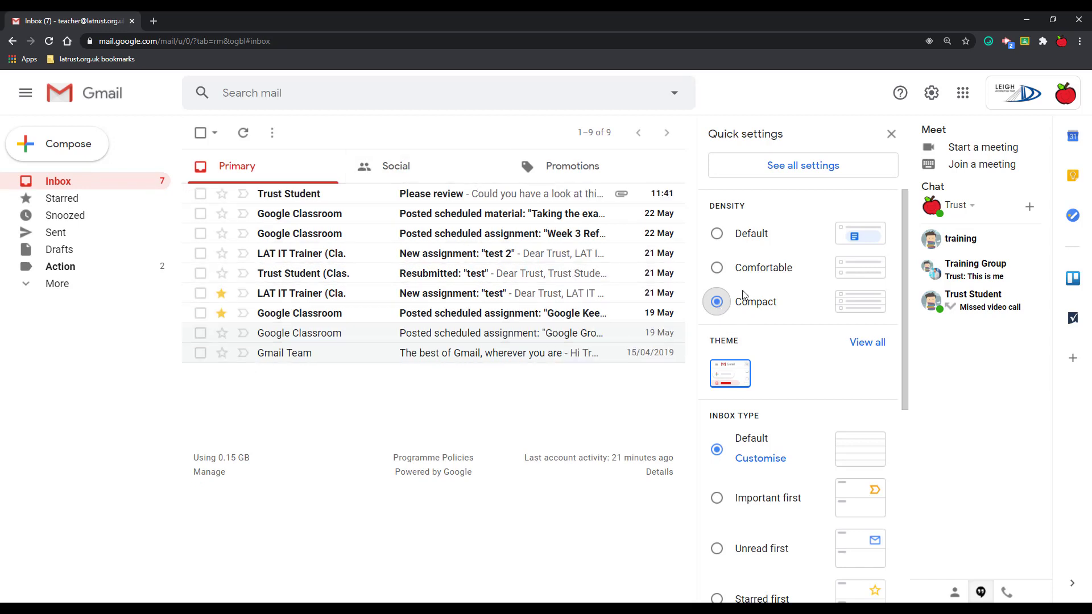
pyautogui.click(715, 233)
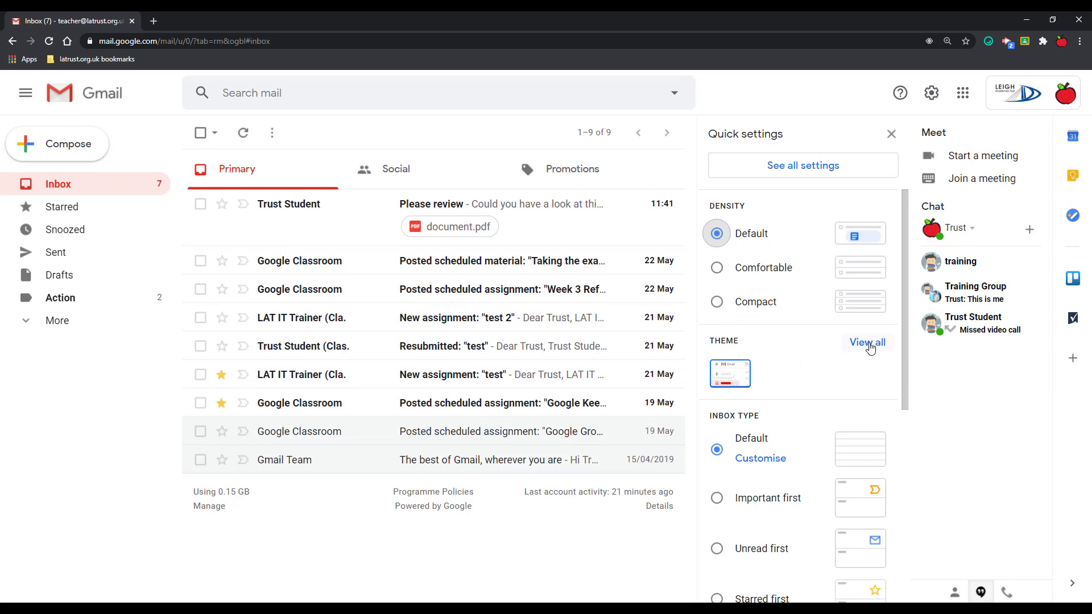
# Browse the full theme gallery and cancel without applying a theme
pyautogui.click(867, 343)
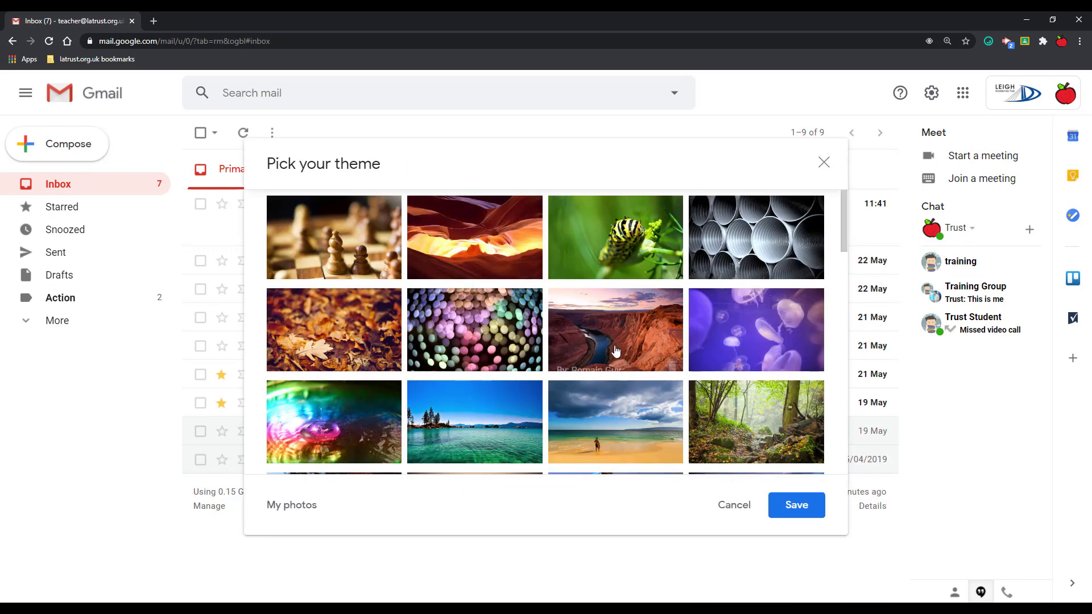
pyautogui.scroll(-3)
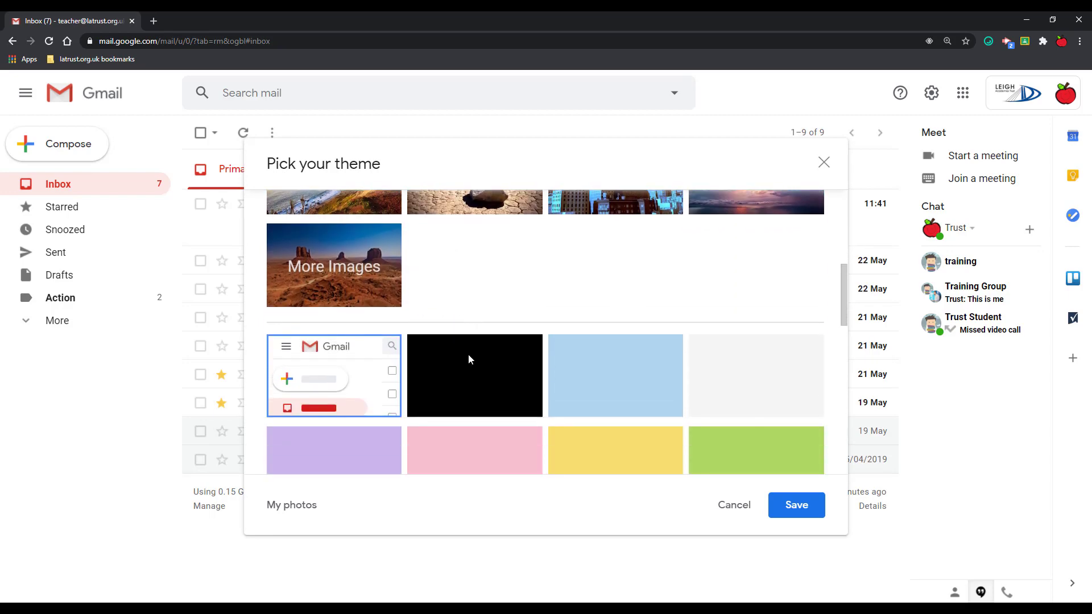
pyautogui.scroll(-3)
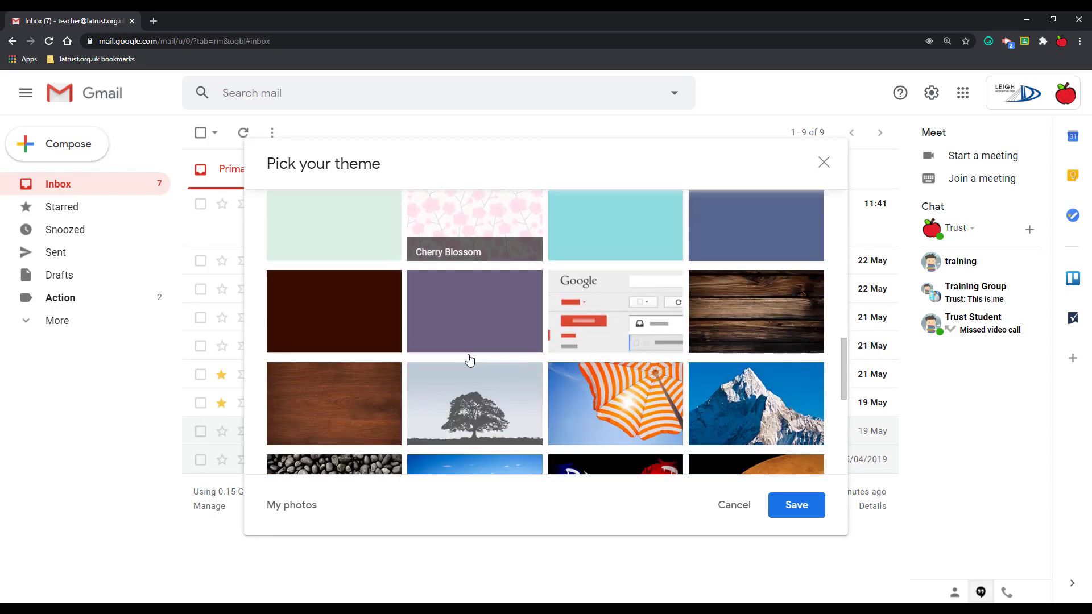
pyautogui.scroll(-3)
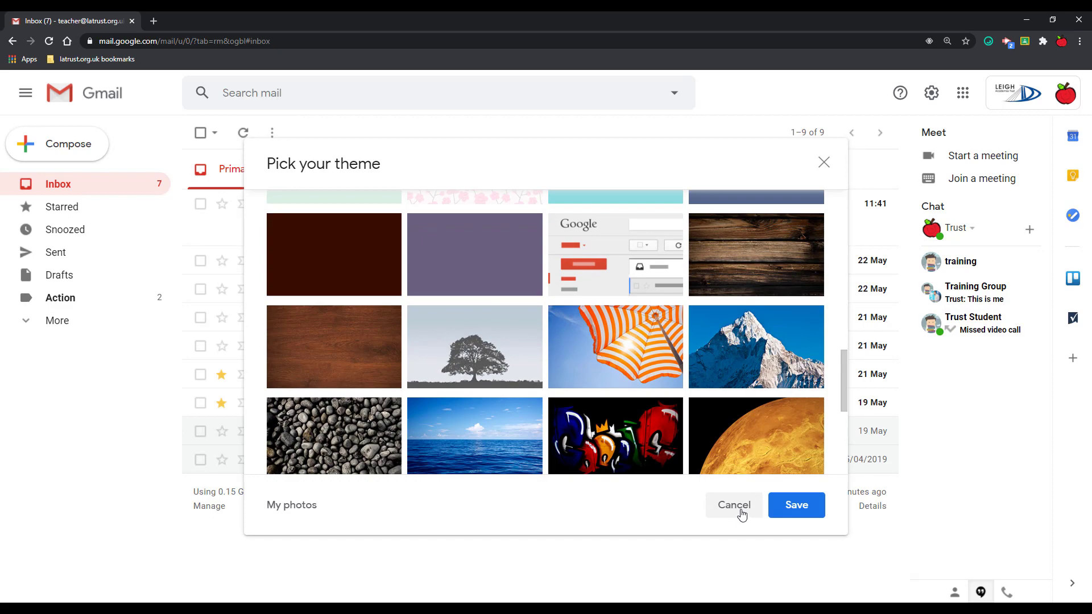
pyautogui.click(734, 505)
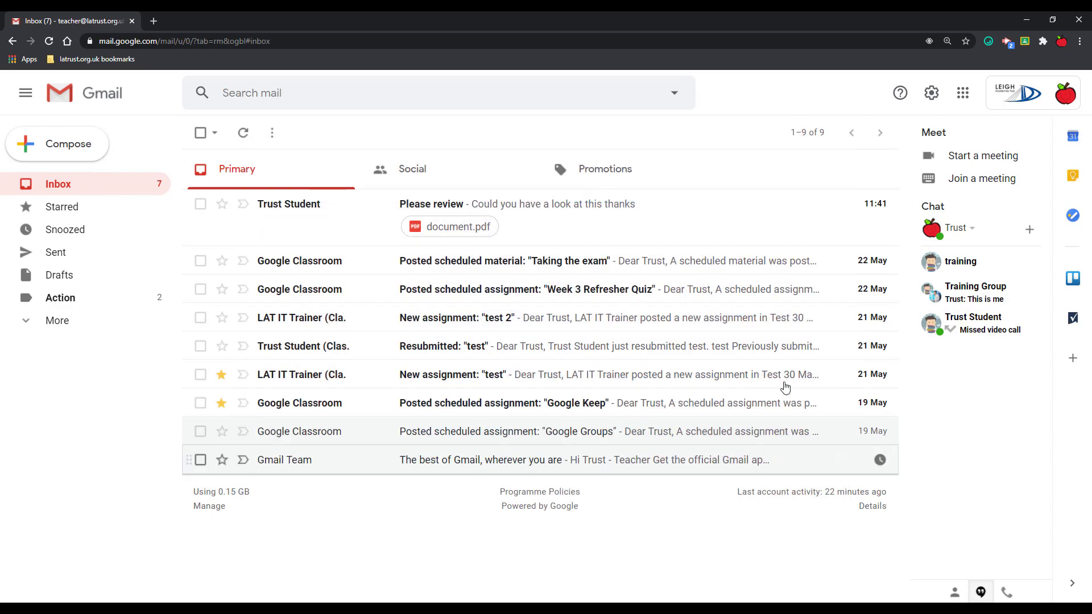
# Reveal the Inbox type choices, check the Promotions tab, and return to Primary
pyautogui.click(931, 92)
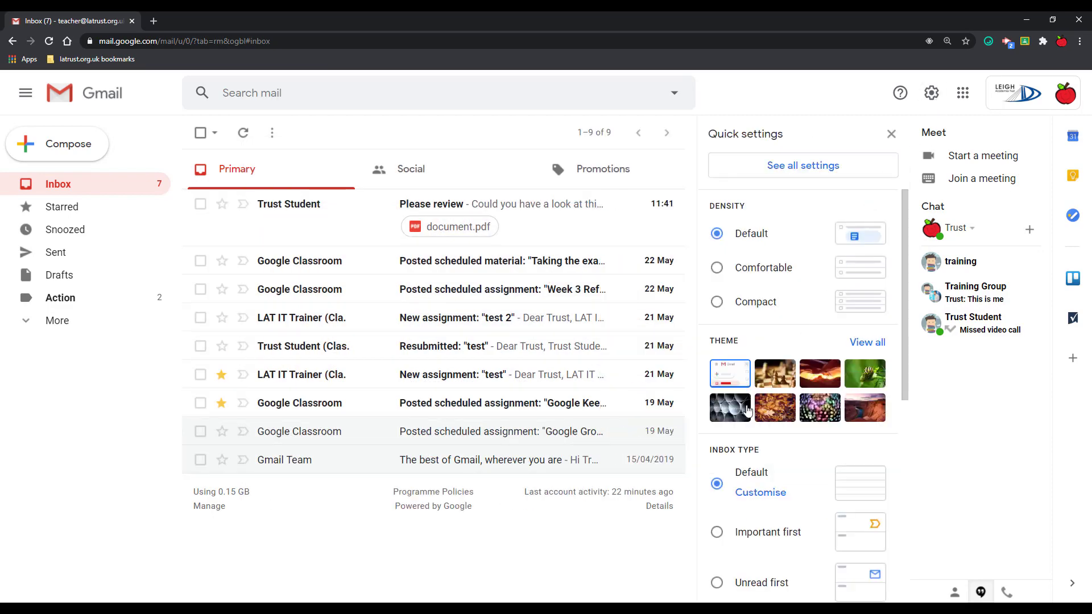
pyautogui.scroll(-3)
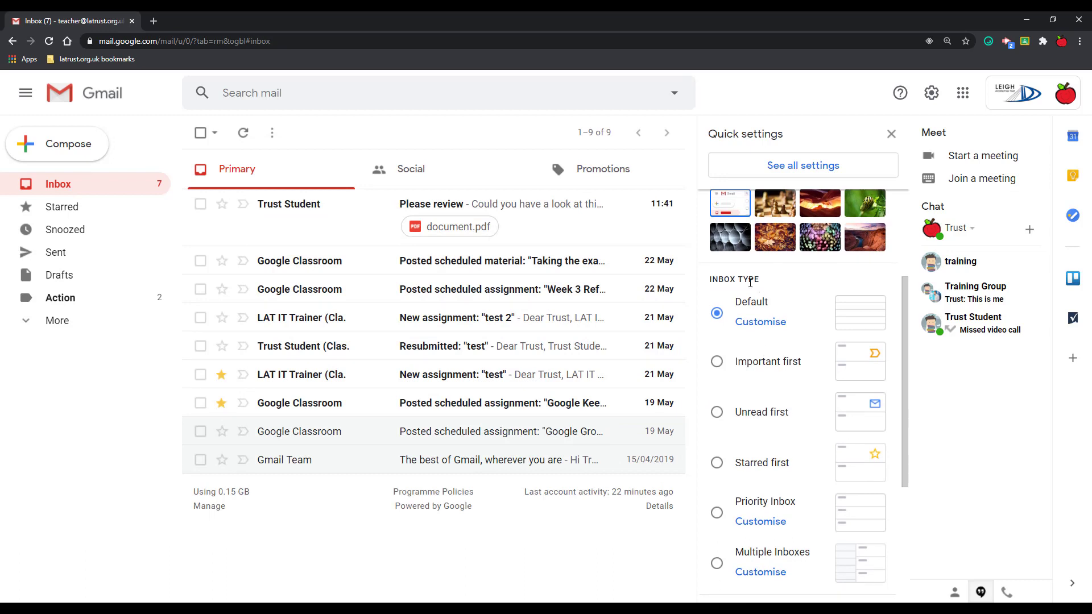
pyautogui.moveTo(755, 299)
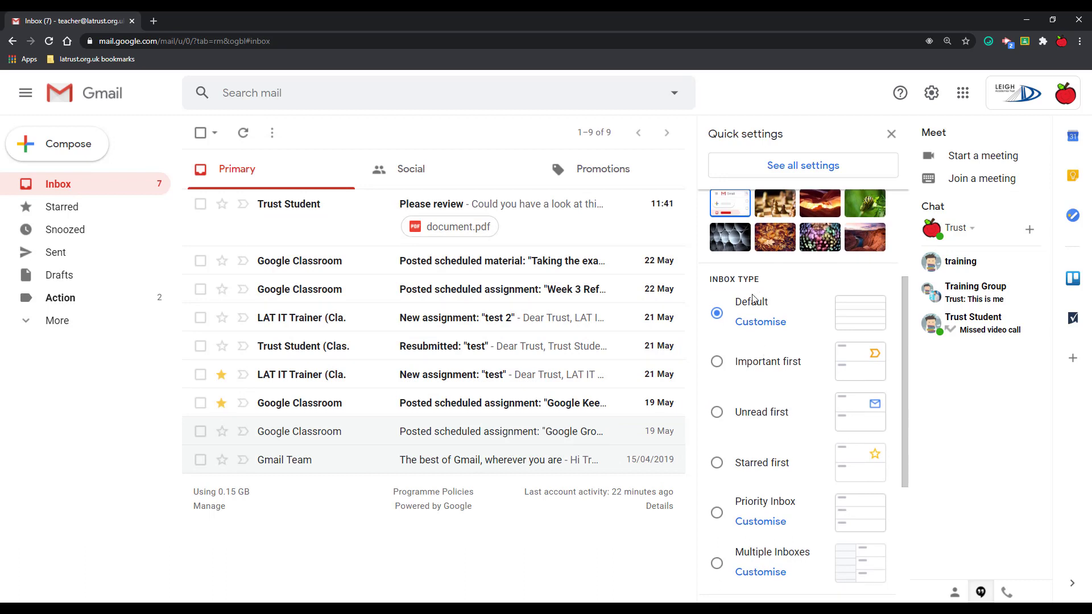
pyautogui.scroll(-3)
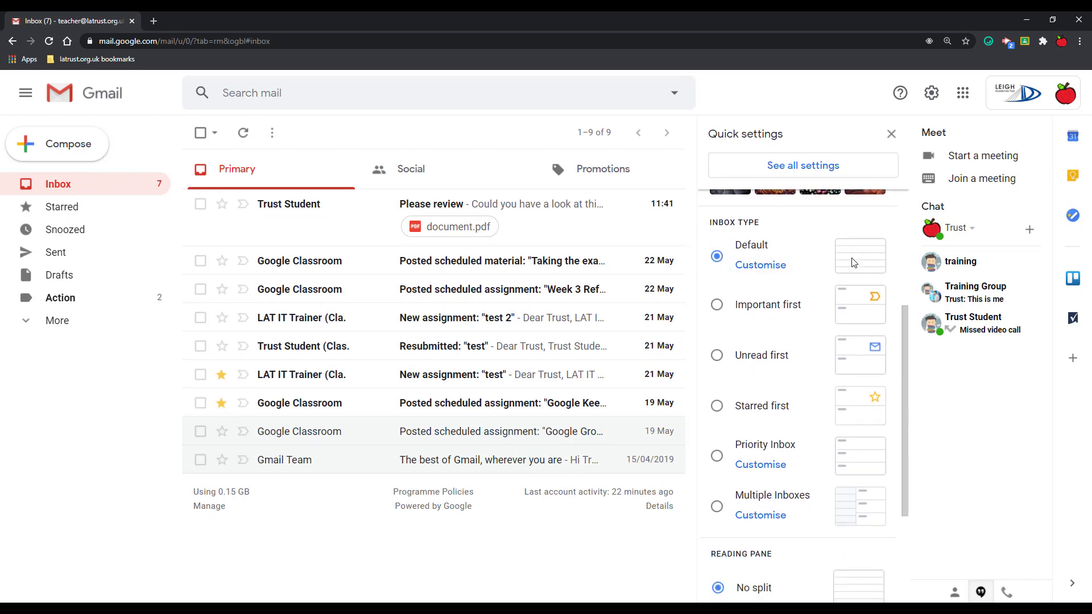
pyautogui.moveTo(571, 275)
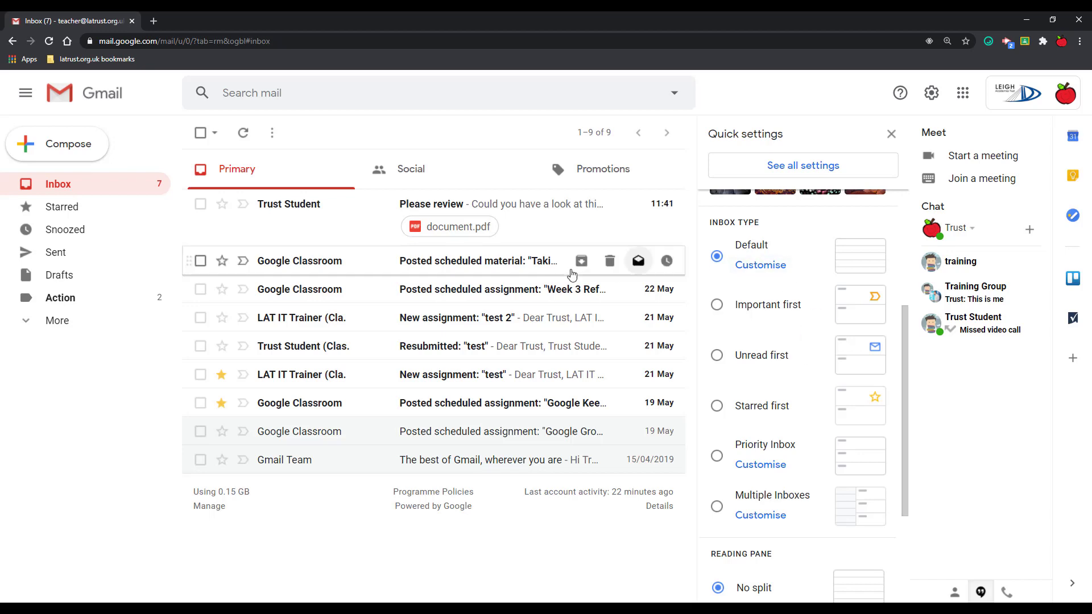
pyautogui.moveTo(543, 225)
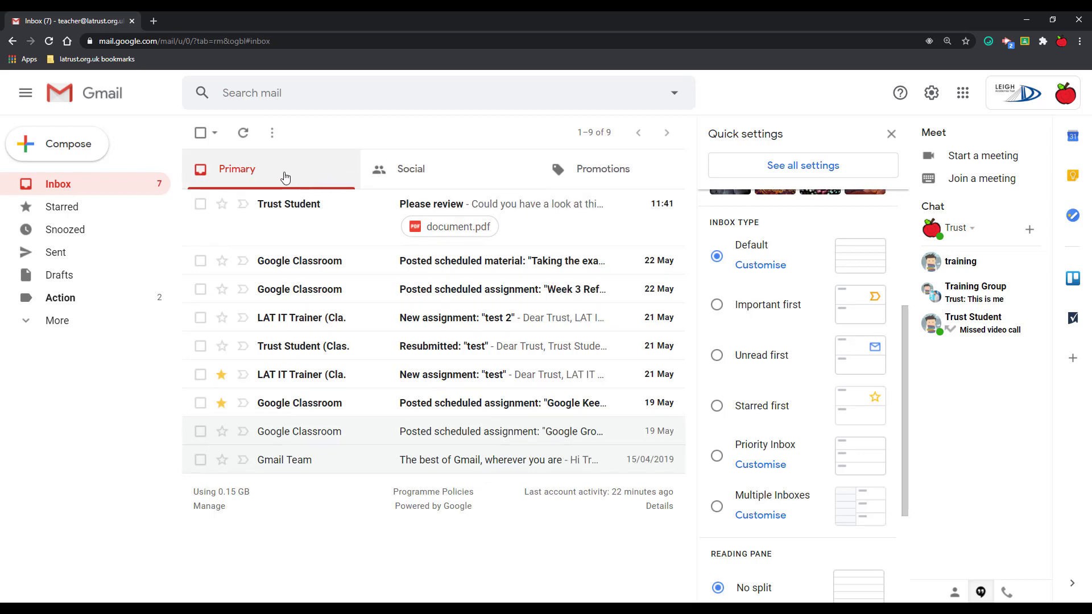
pyautogui.moveTo(582, 182)
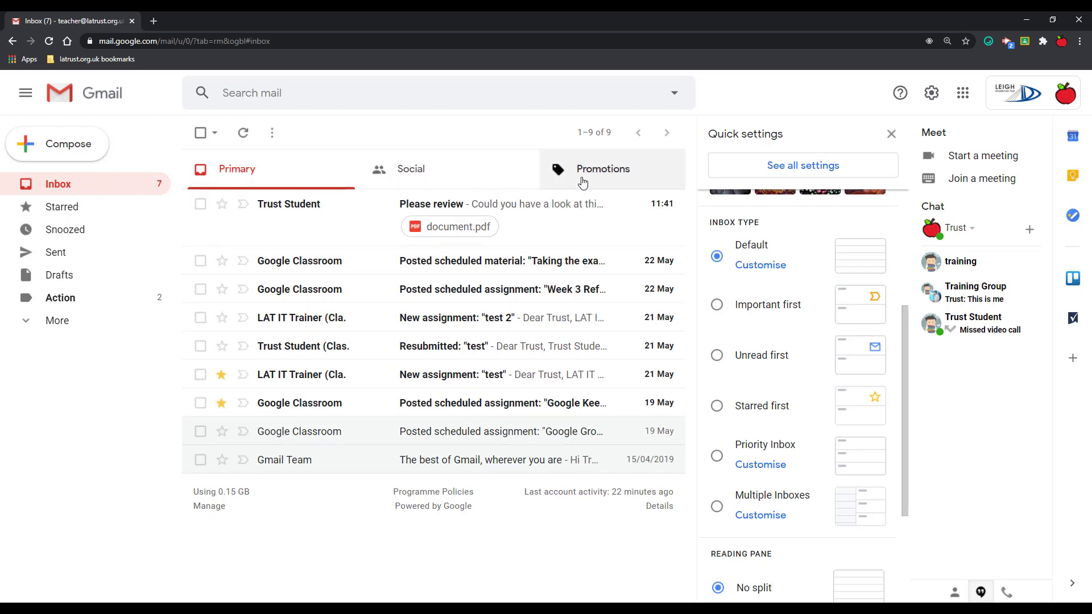
pyautogui.moveTo(455, 171)
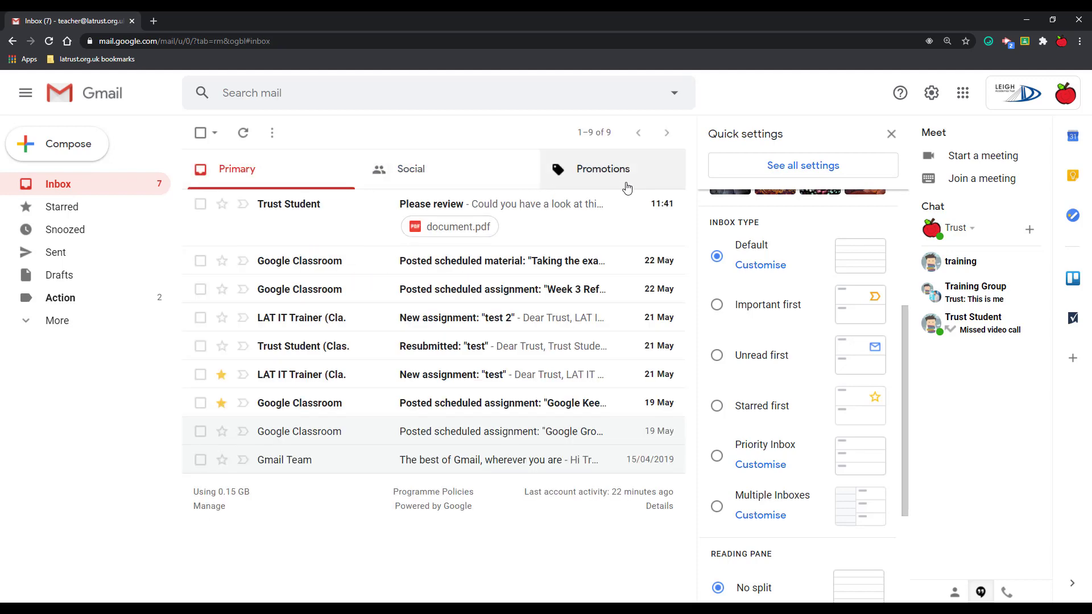
pyautogui.click(603, 168)
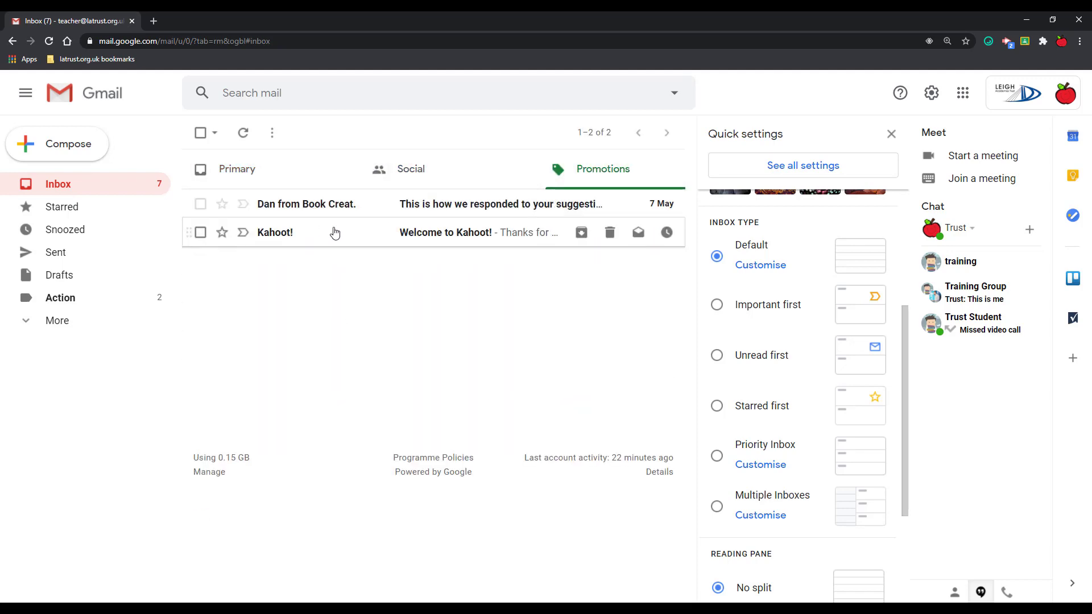
pyautogui.click(236, 168)
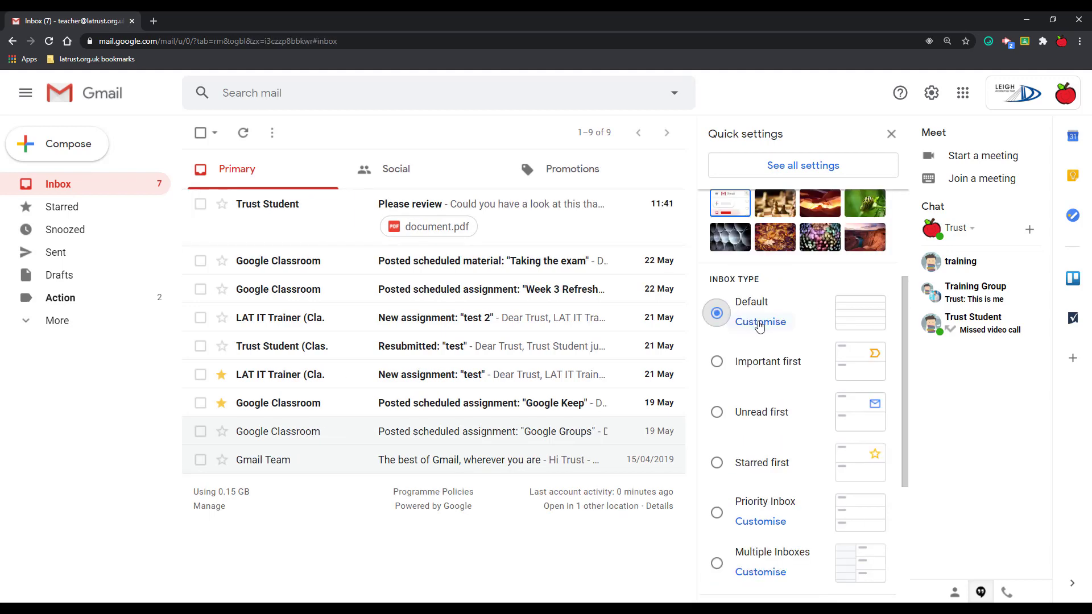
# Untick the Social and Promotions categories in the default inbox dialog and save
pyautogui.click(760, 322)
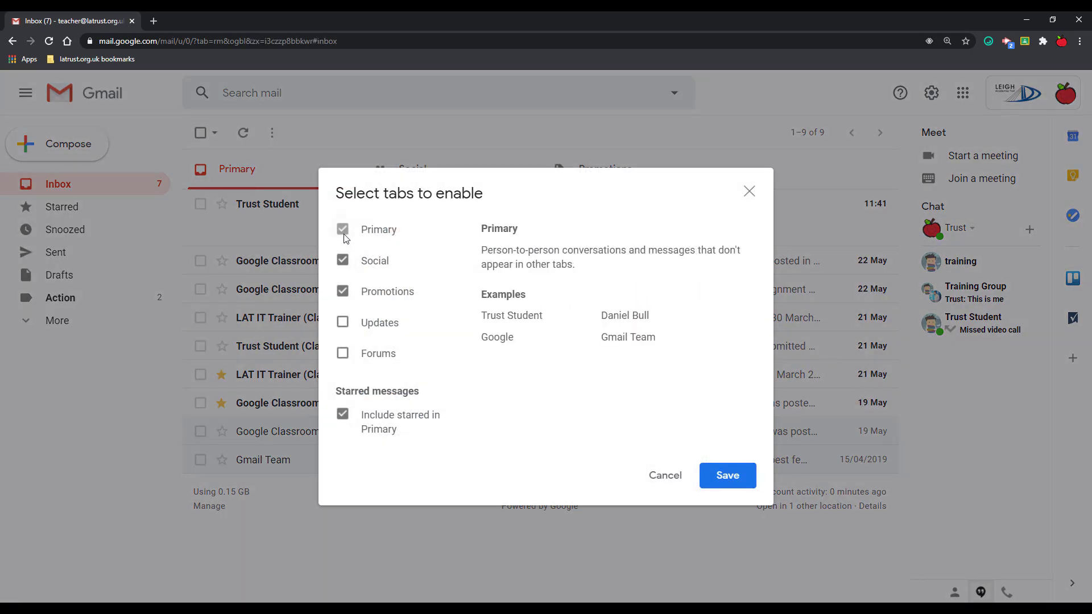
pyautogui.click(374, 259)
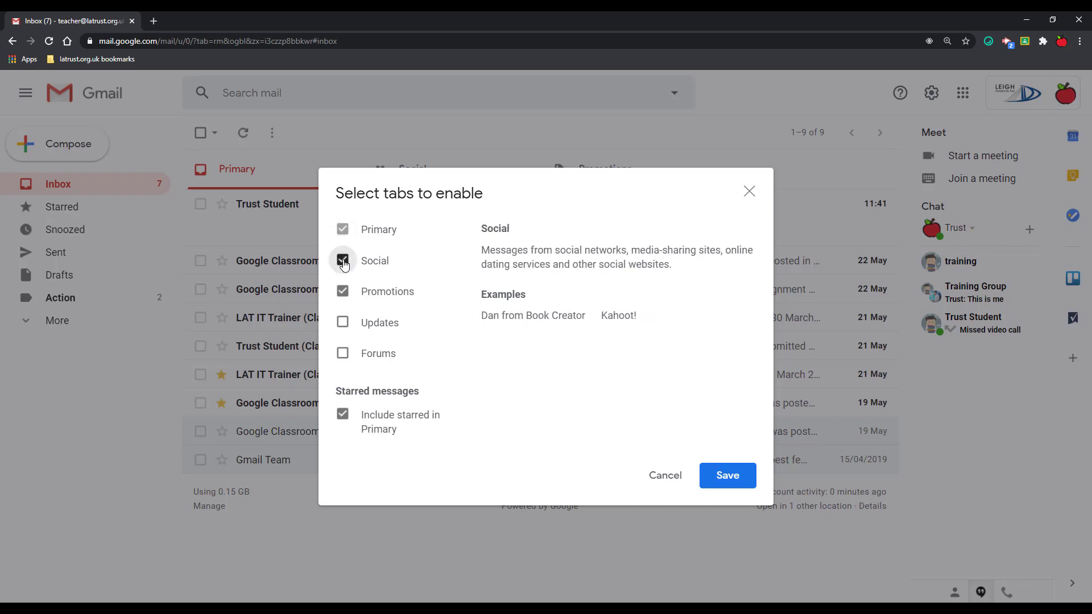
pyautogui.click(343, 259)
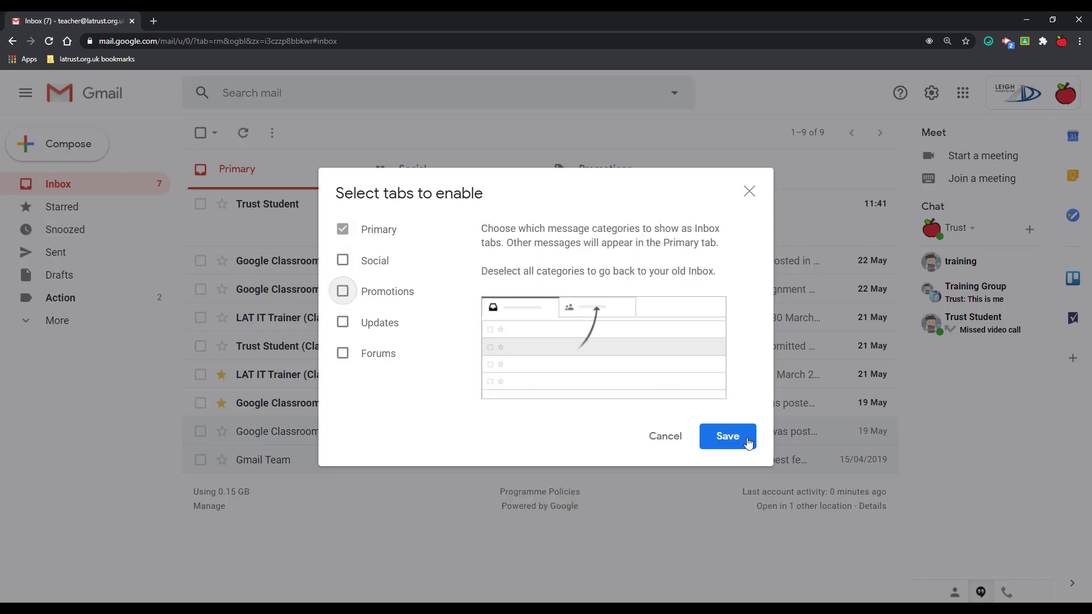
pyautogui.click(726, 436)
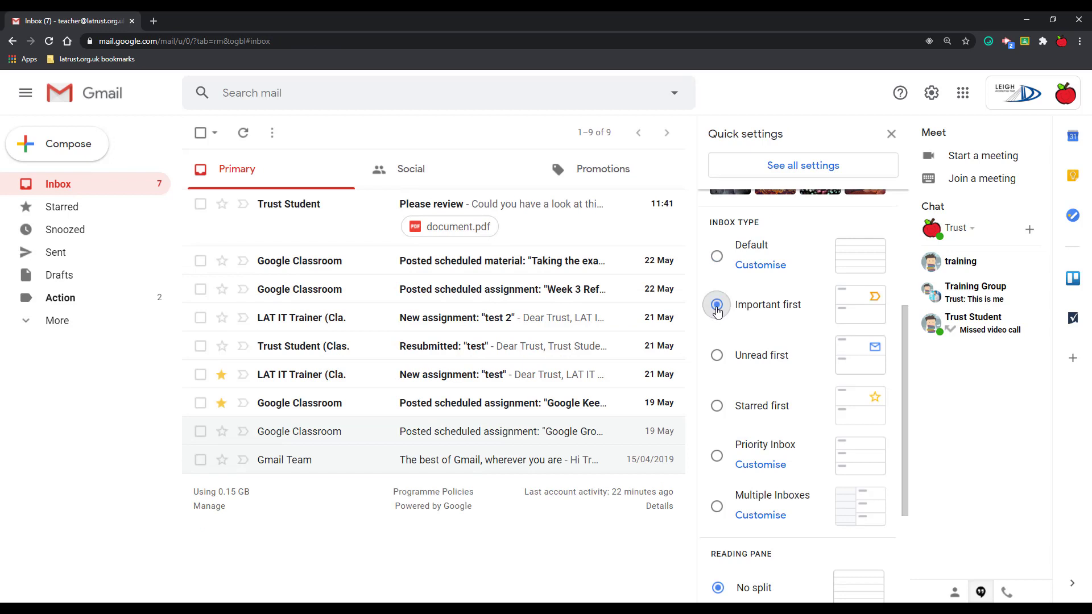
# Choose Important first and mark the Trust Student review email as important
pyautogui.click(716, 304)
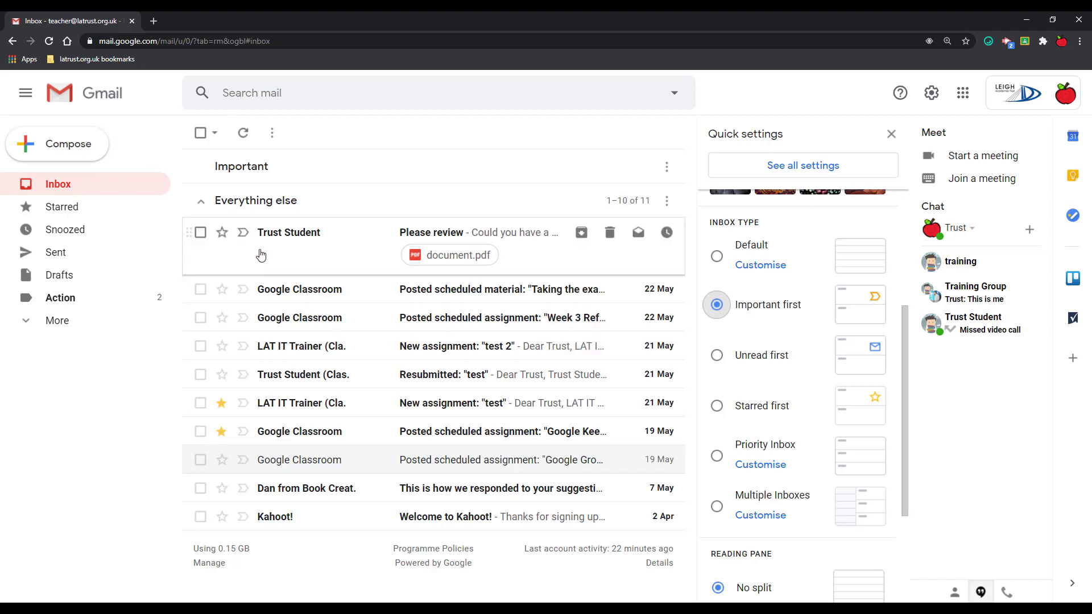
pyautogui.moveTo(291, 258)
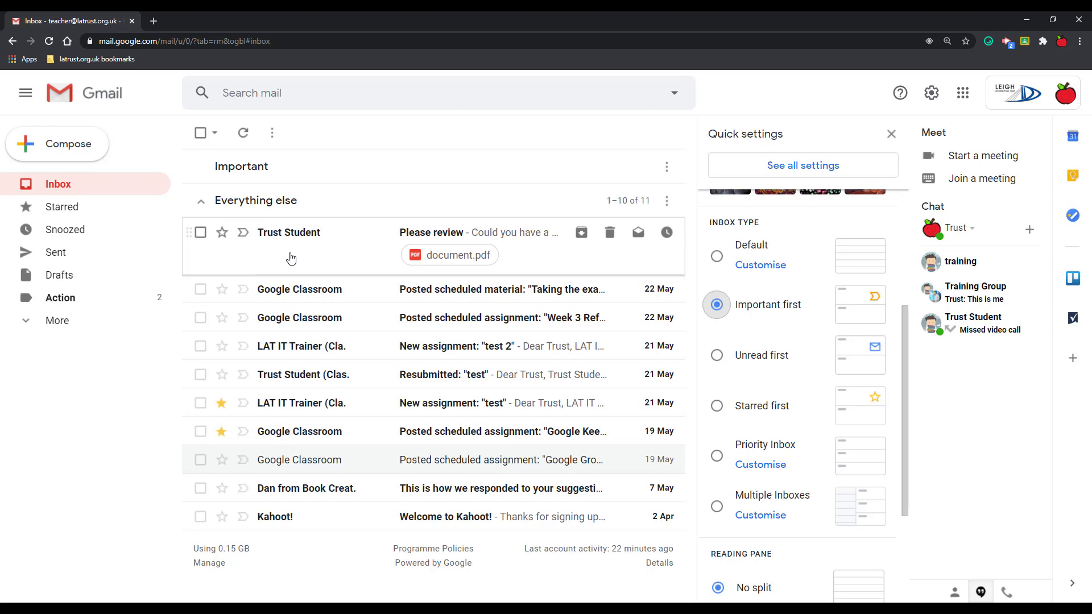
pyautogui.moveTo(246, 245)
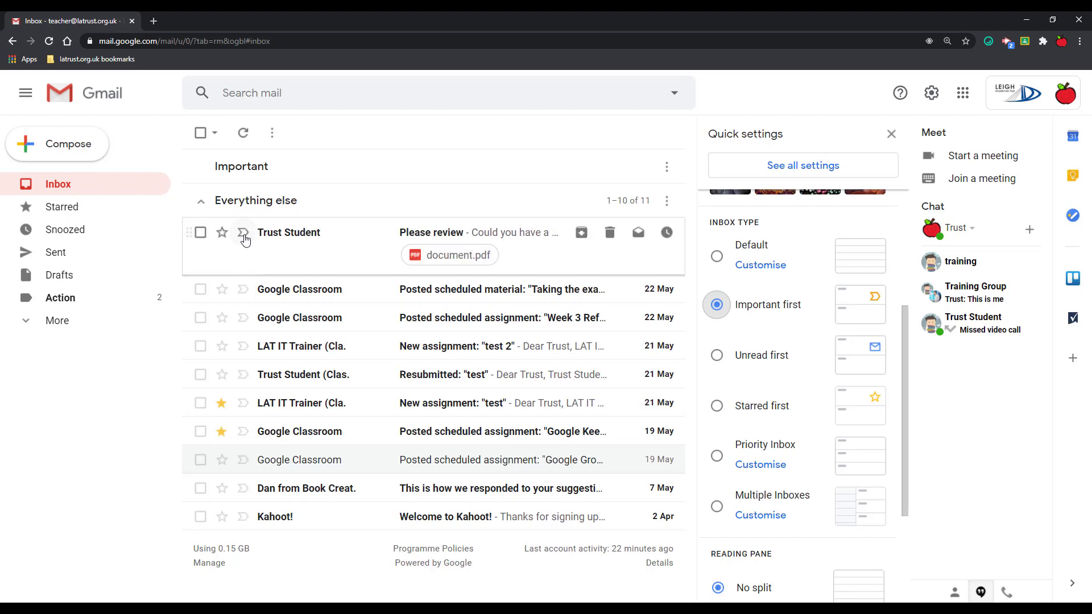
pyautogui.click(243, 232)
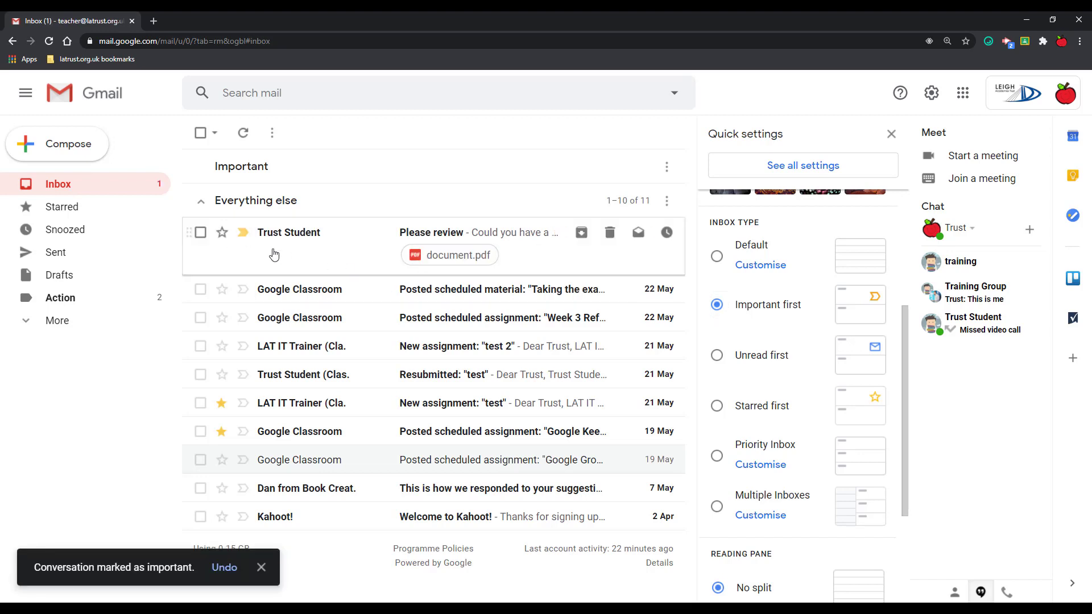
pyautogui.moveTo(243, 233)
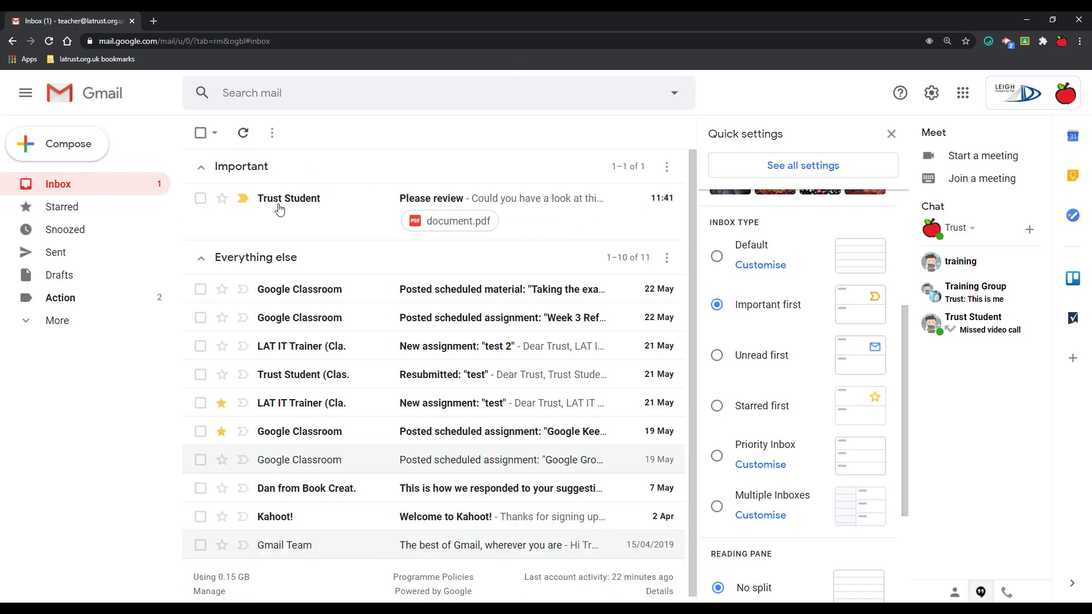
pyautogui.moveTo(299, 209)
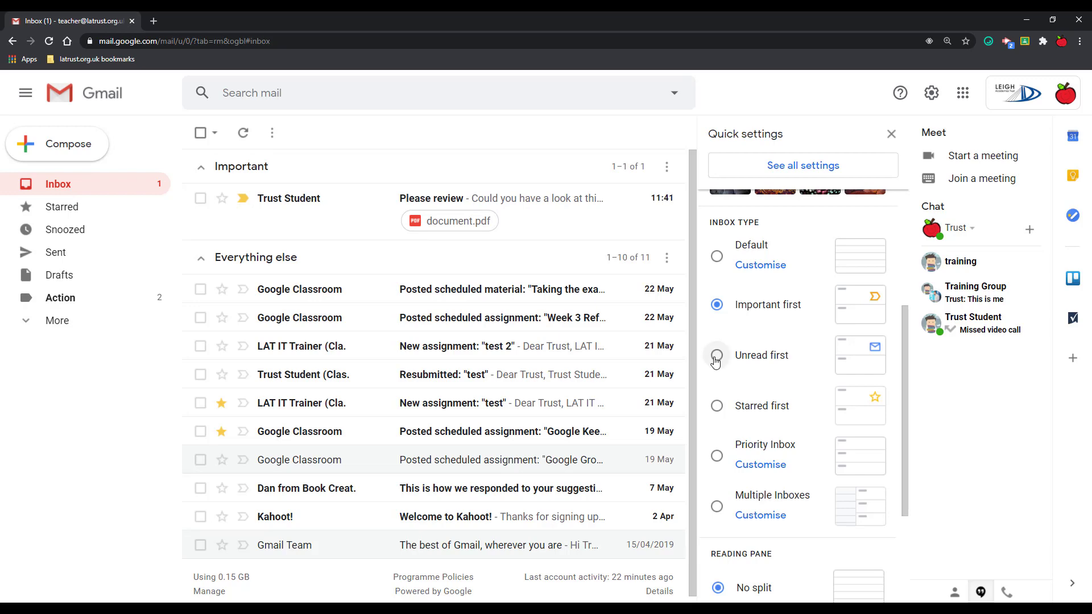
# Try Unread first, then settle on Starred first as the inbox type
pyautogui.click(715, 354)
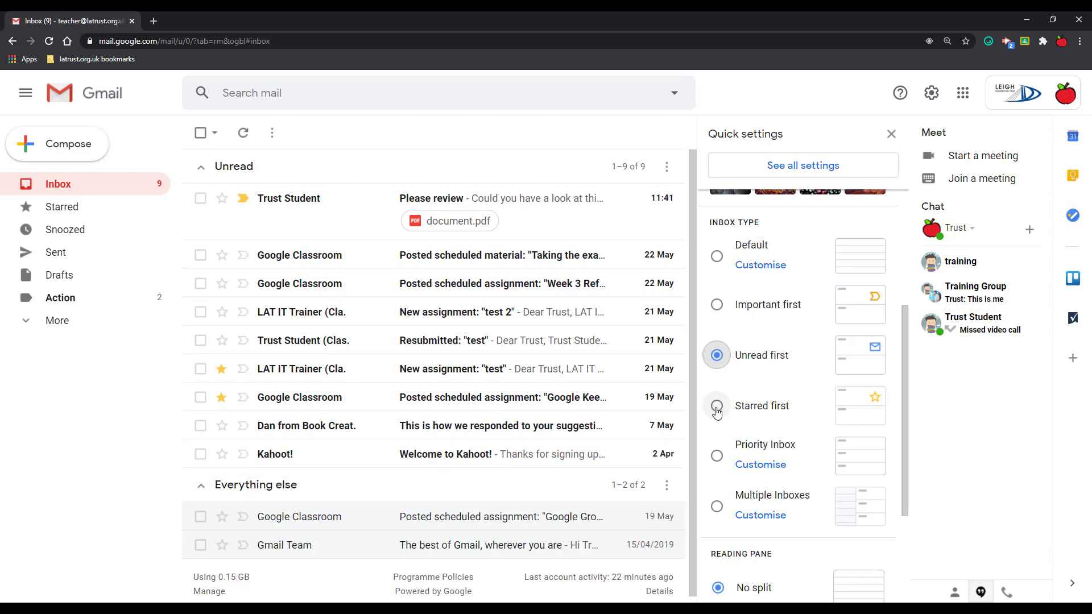
pyautogui.click(716, 406)
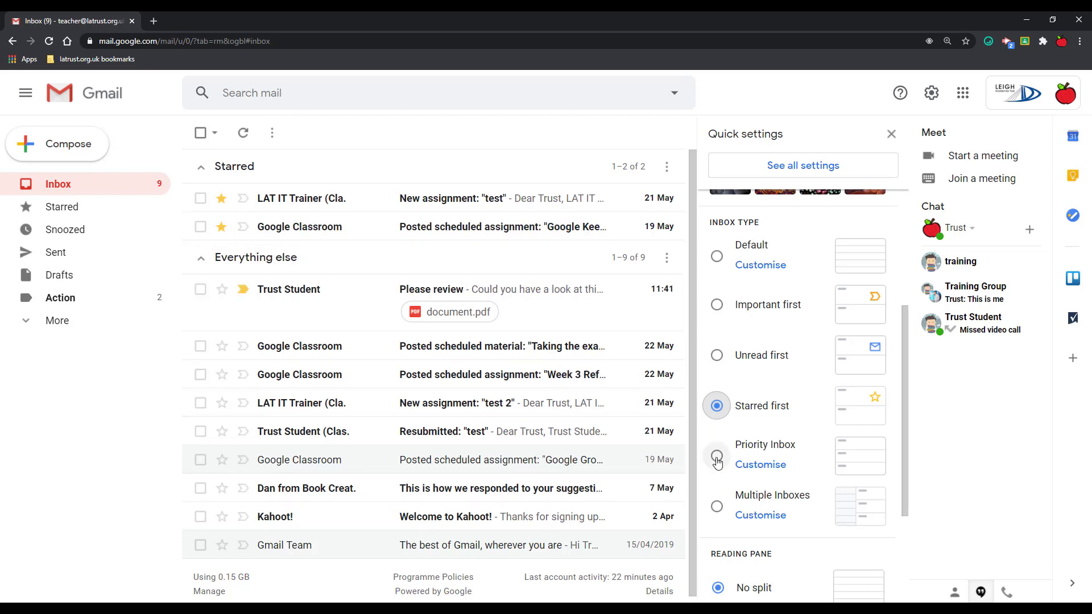
# Select Priority Inbox and go to its Customise section settings
pyautogui.click(716, 457)
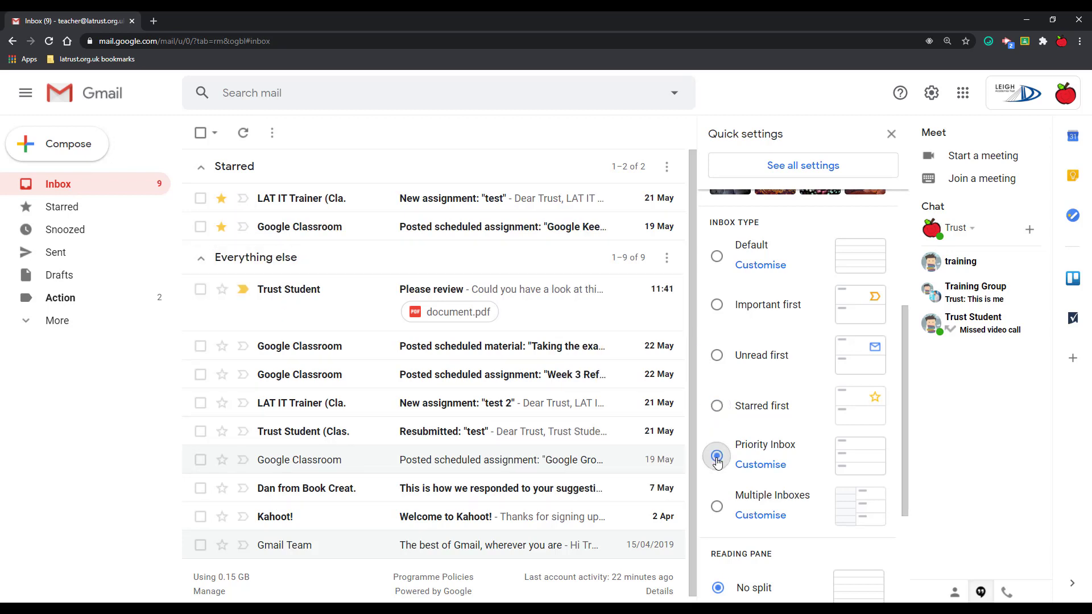
pyautogui.click(716, 457)
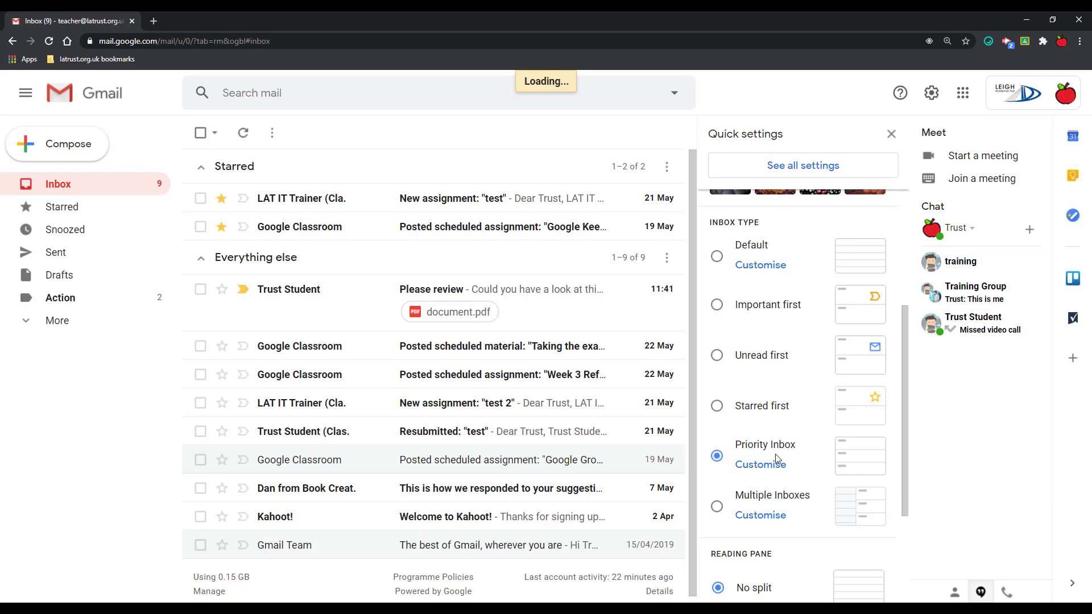
pyautogui.moveTo(760, 464)
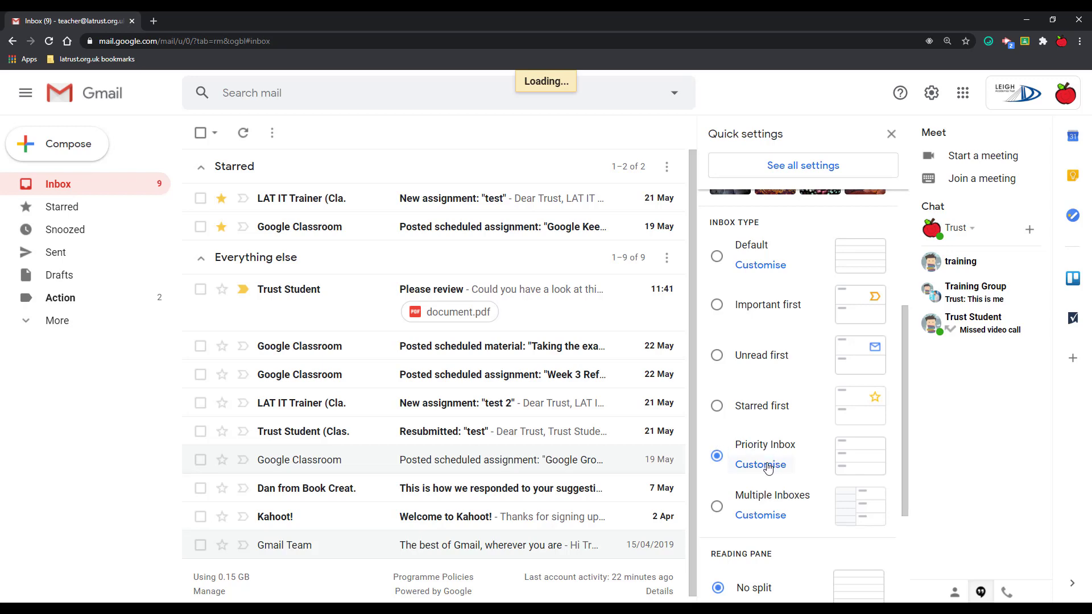
pyautogui.click(760, 464)
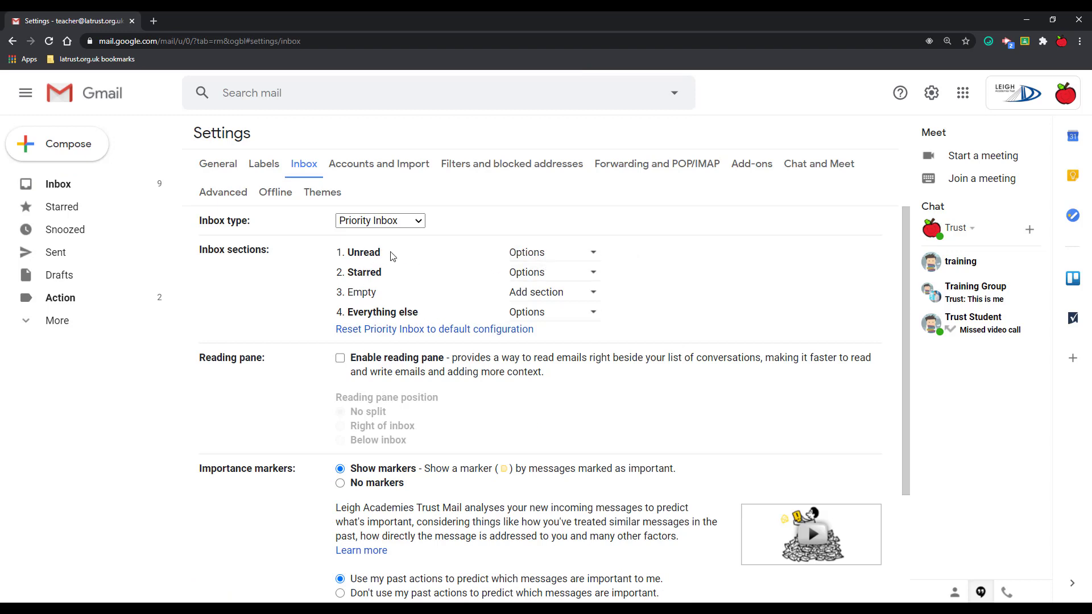
# Set Priority Inbox section 1 to Important and unread and save the changes
pyautogui.click(551, 253)
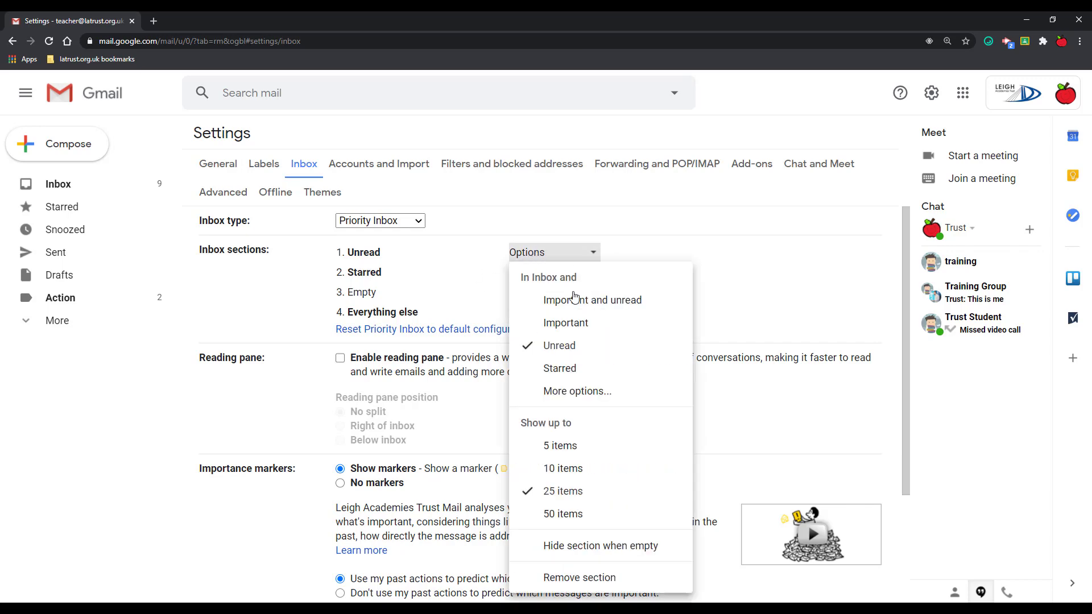
pyautogui.click(591, 299)
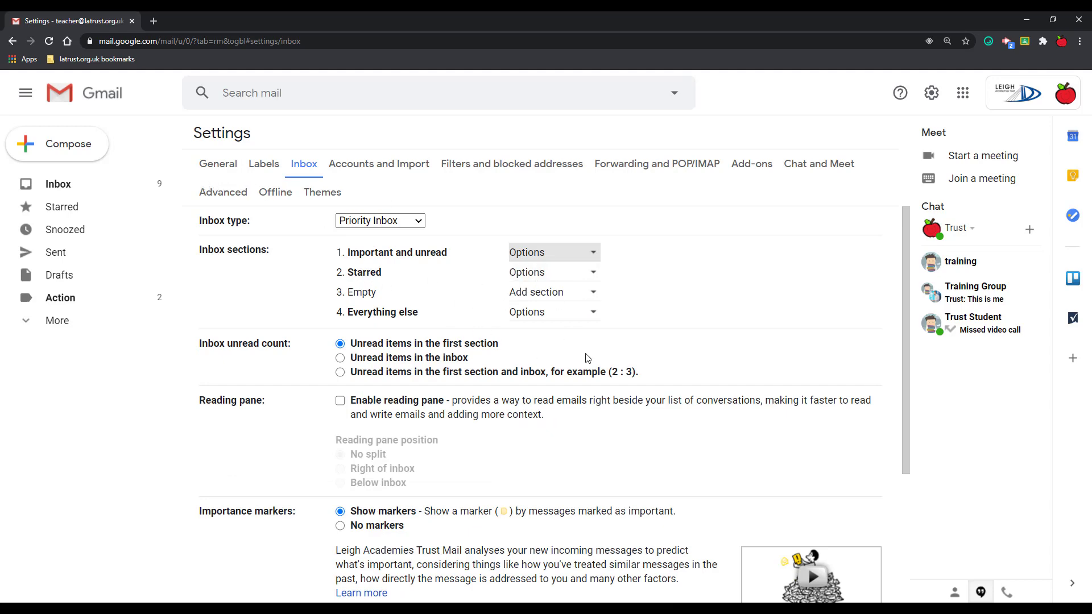
pyautogui.scroll(-3)
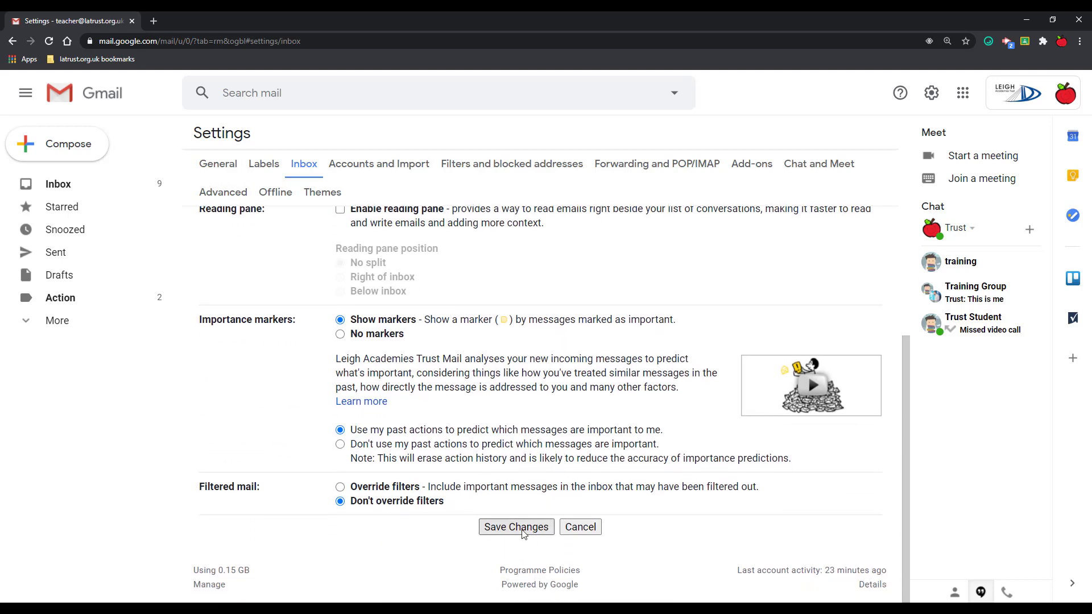
pyautogui.click(515, 526)
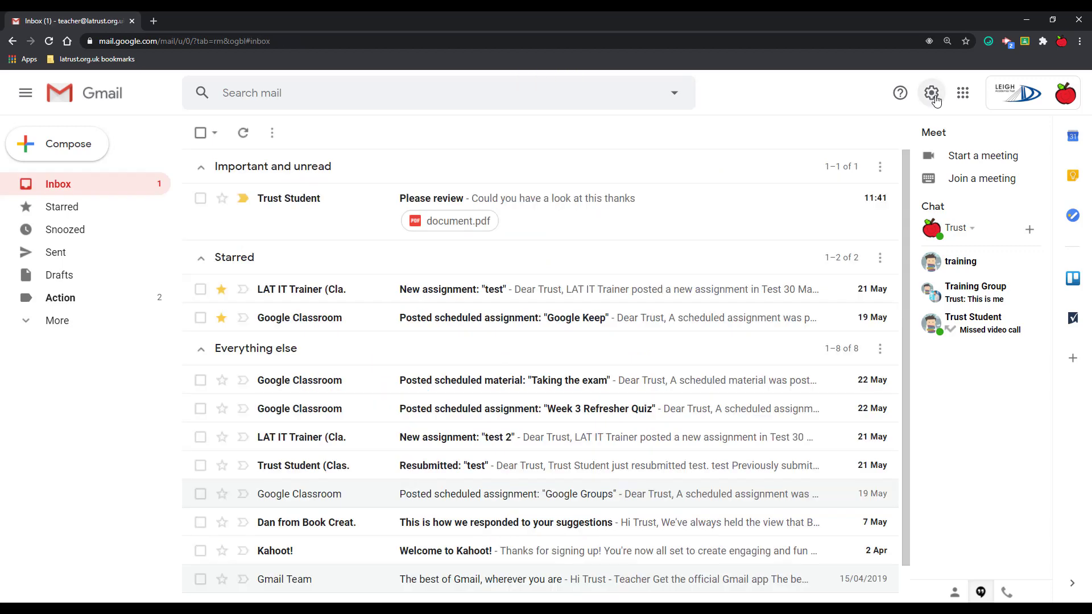
# Select Multiple Inboxes, view its Customise sections, and go back to the inbox
pyautogui.click(931, 92)
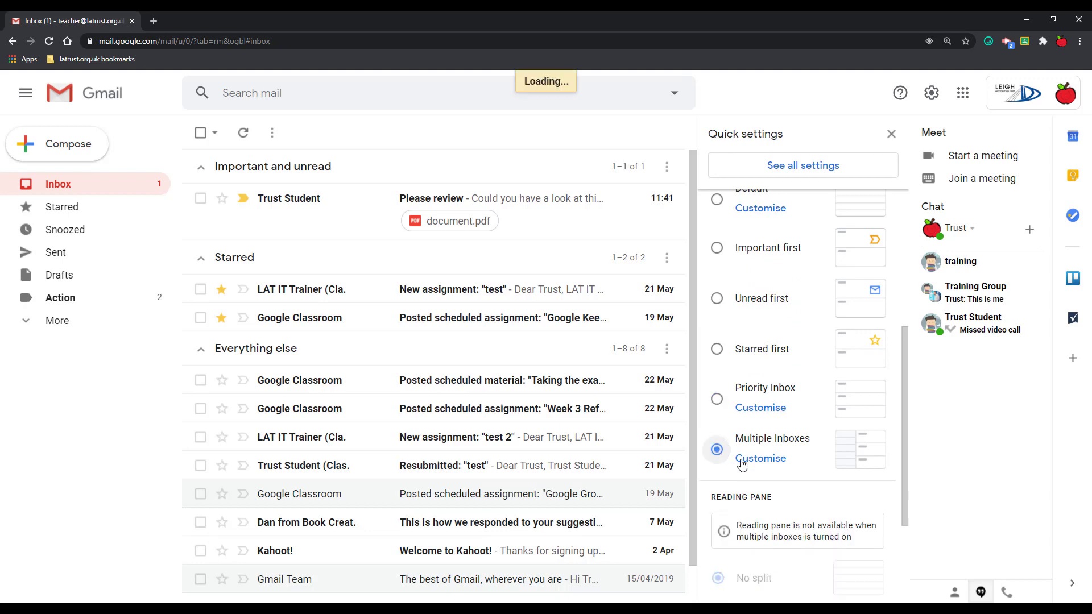
pyautogui.click(716, 449)
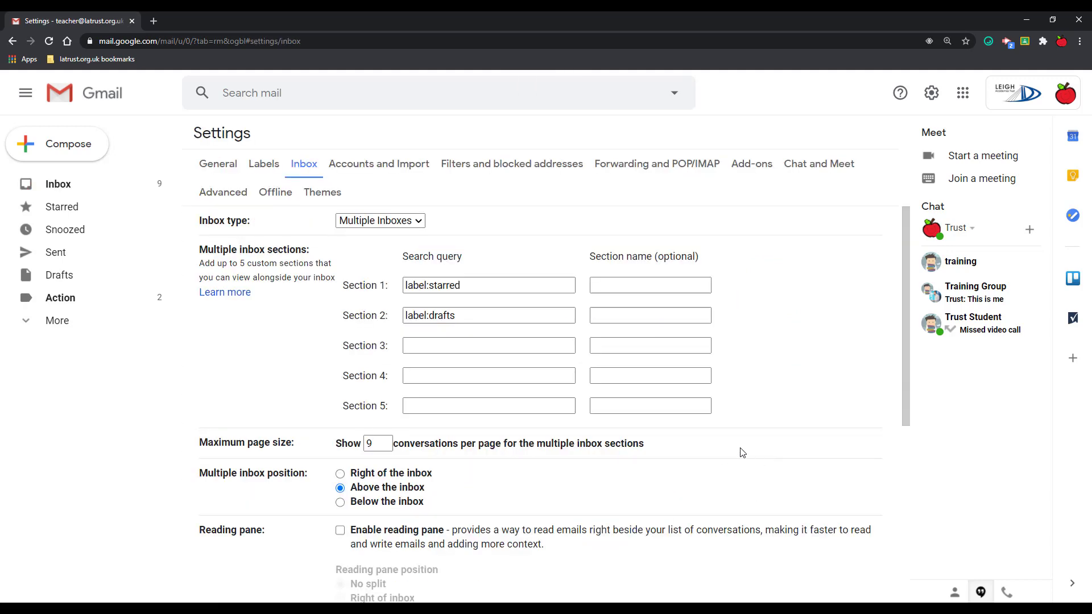
pyautogui.click(488, 315)
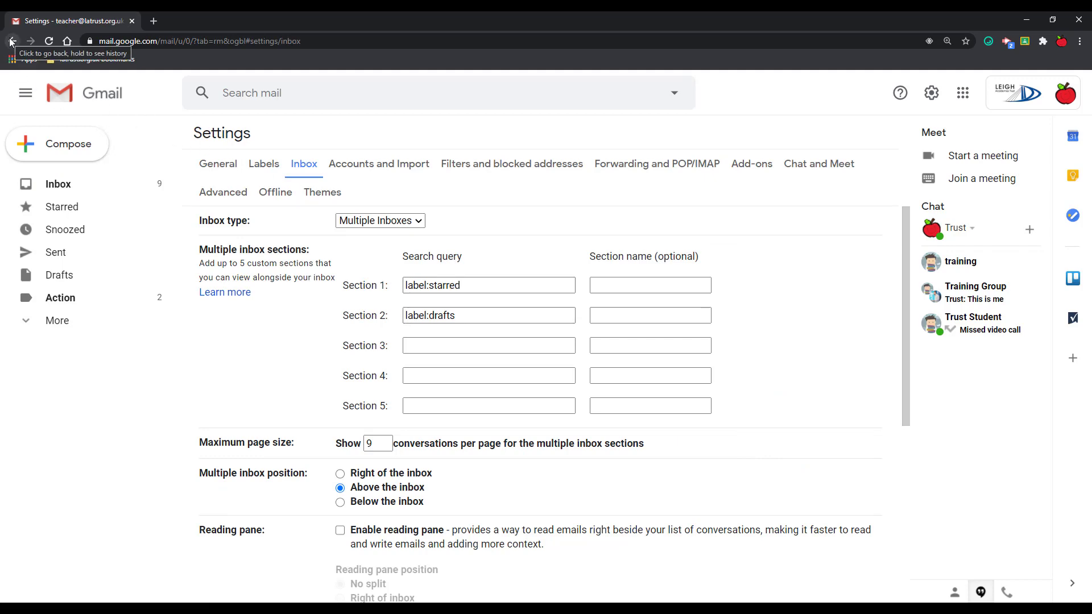
pyautogui.click(11, 41)
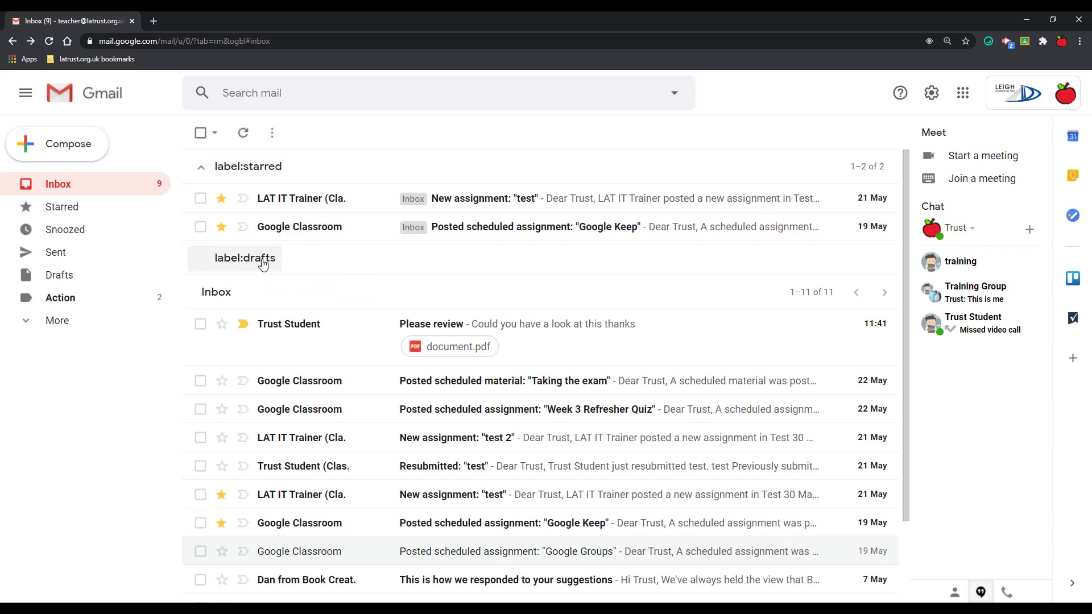
pyautogui.moveTo(289, 274)
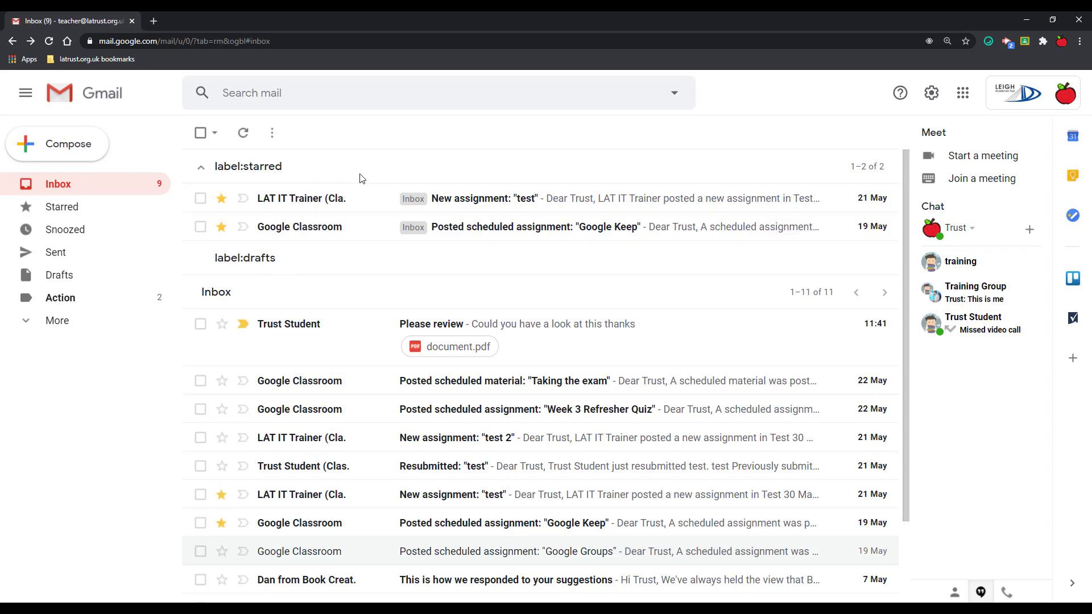
pyautogui.moveTo(330, 237)
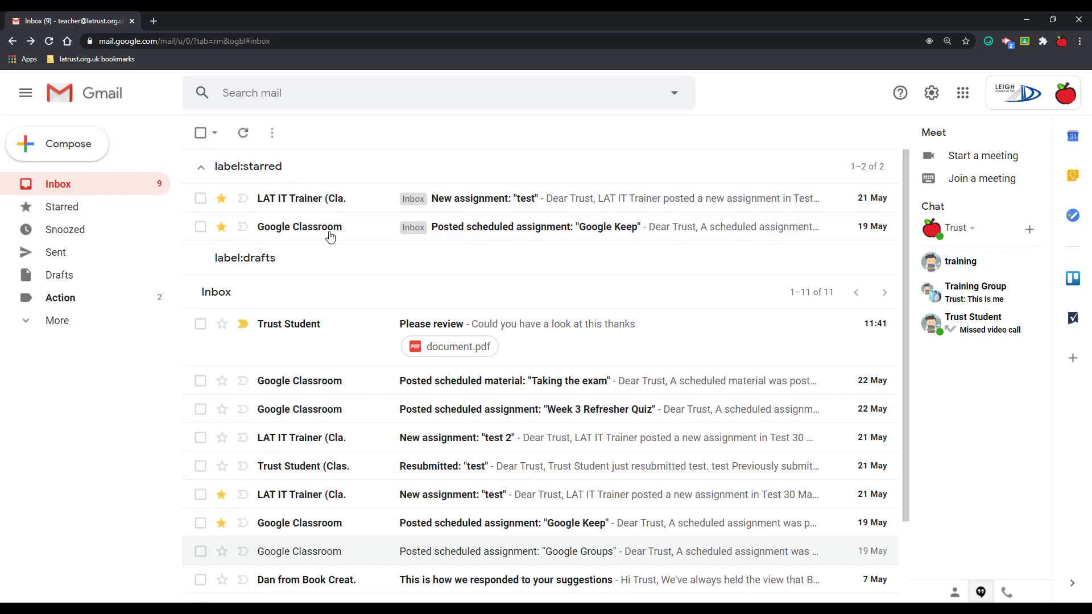
pyautogui.moveTo(771, 284)
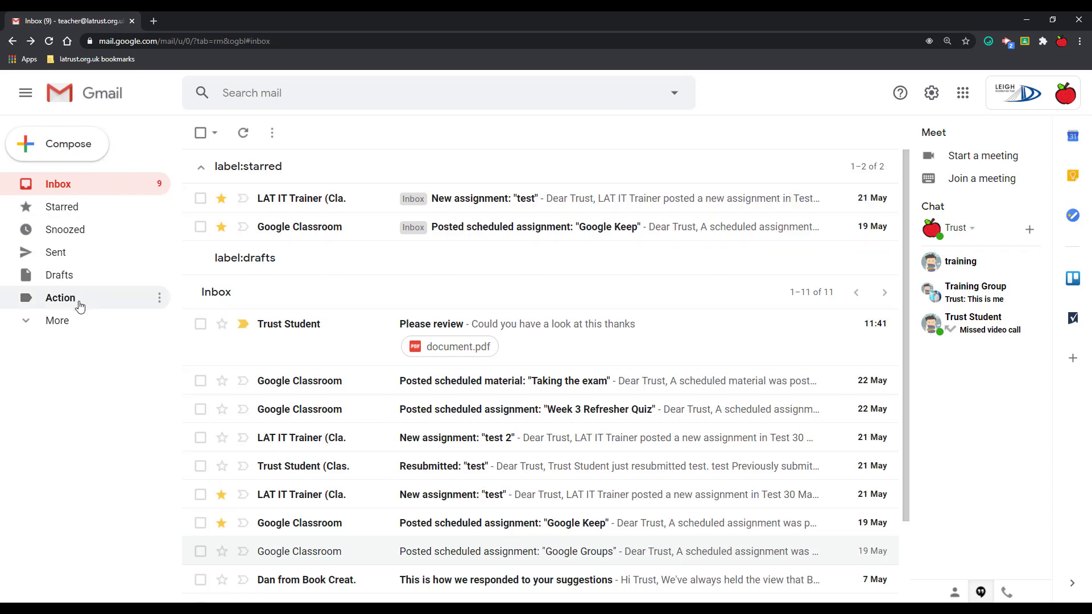
# View the Action-labelled mail and reopen the Multiple Inboxes Customise settings
pyautogui.click(60, 297)
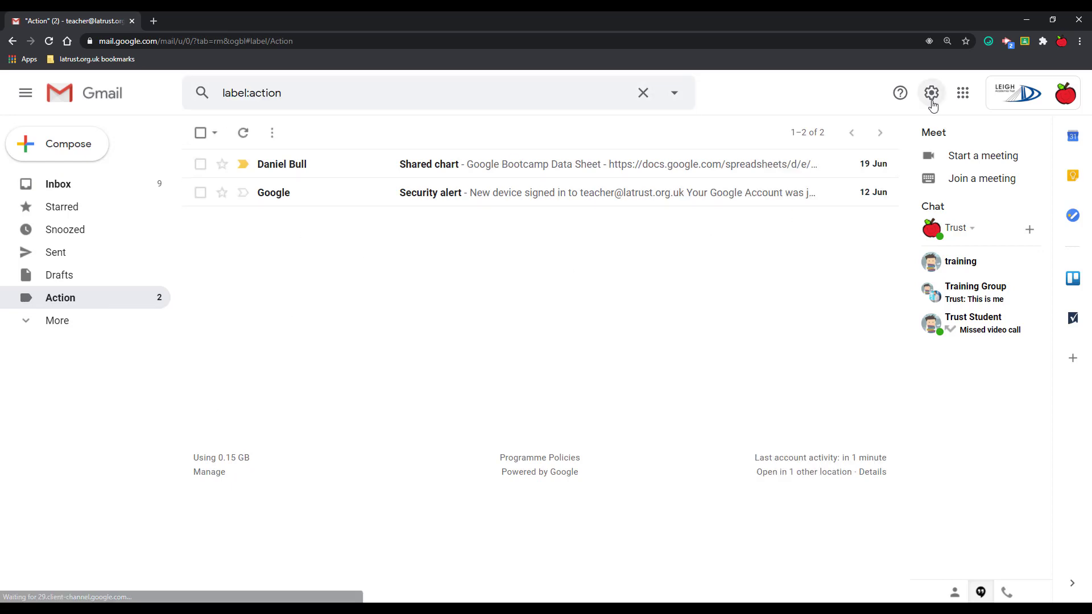
pyautogui.click(931, 92)
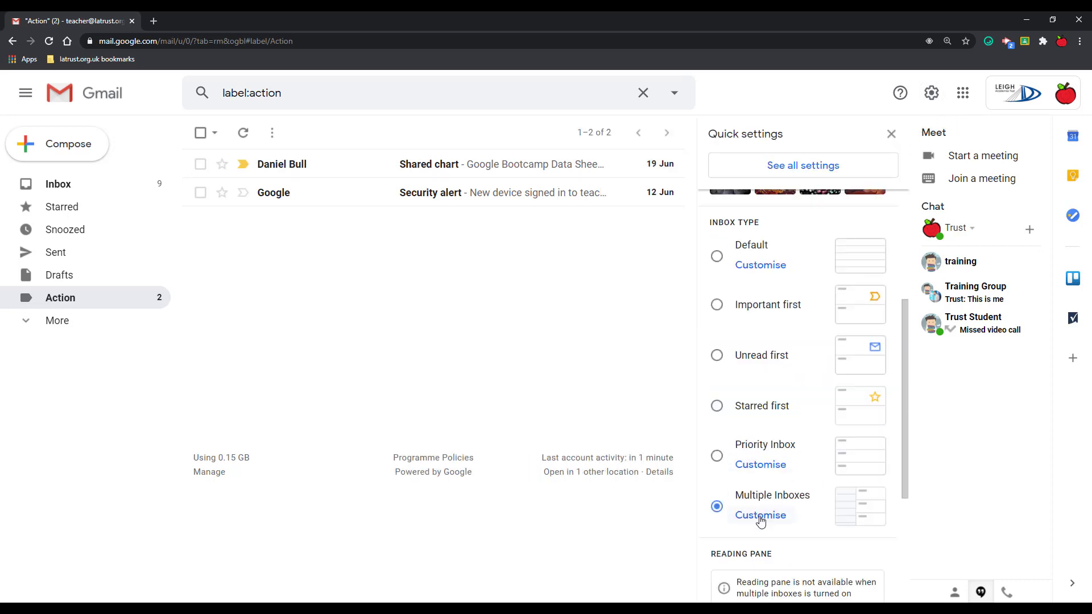
pyautogui.click(761, 514)
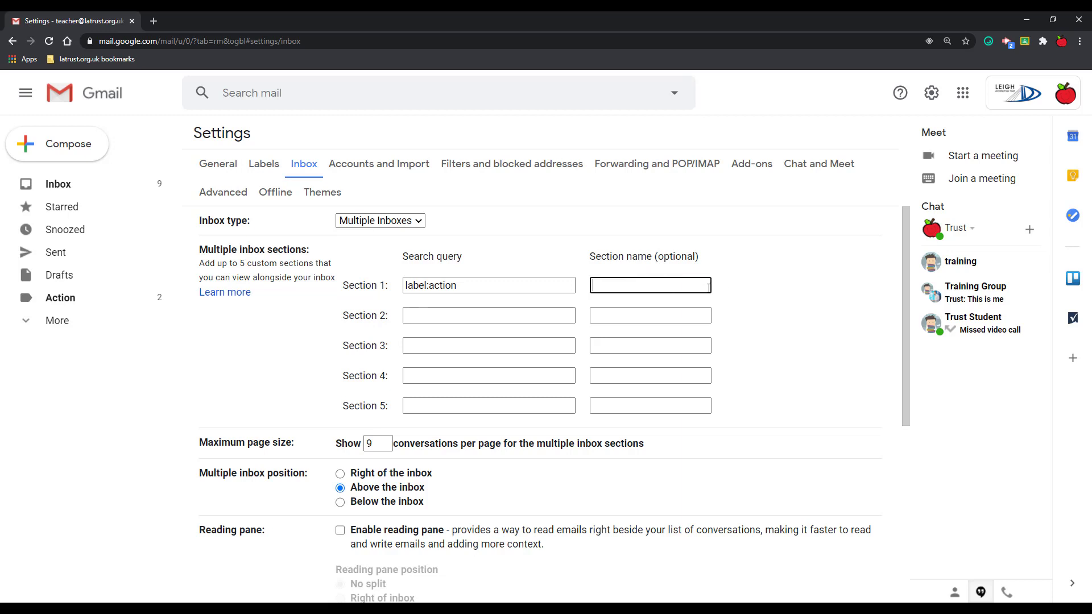
# Name the section 'Action' and set the maximum page size to 15 conversations
pyautogui.write('Action')
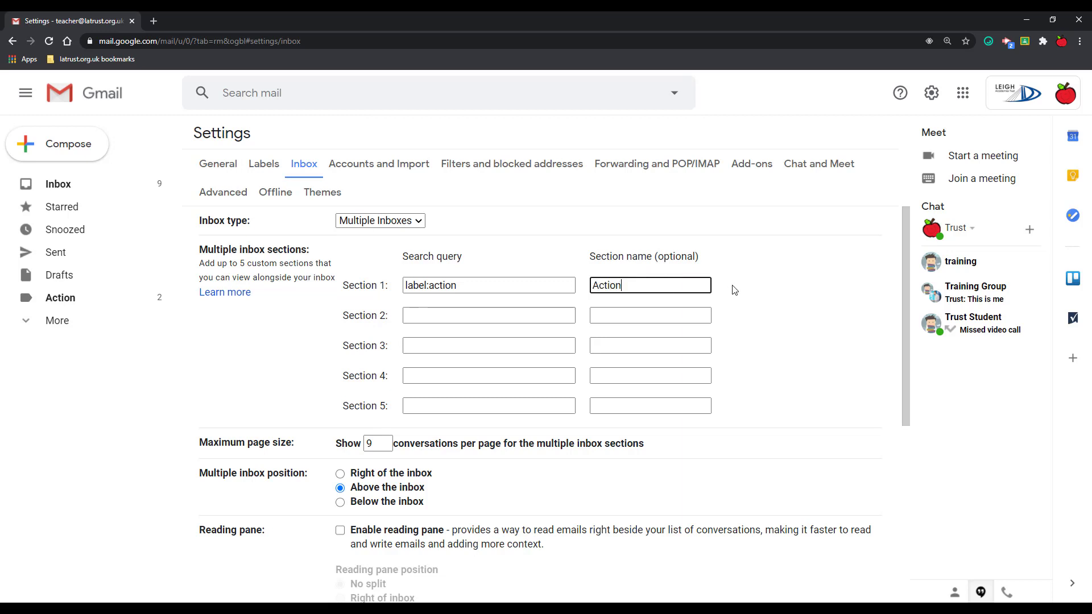
pyautogui.moveTo(476, 507)
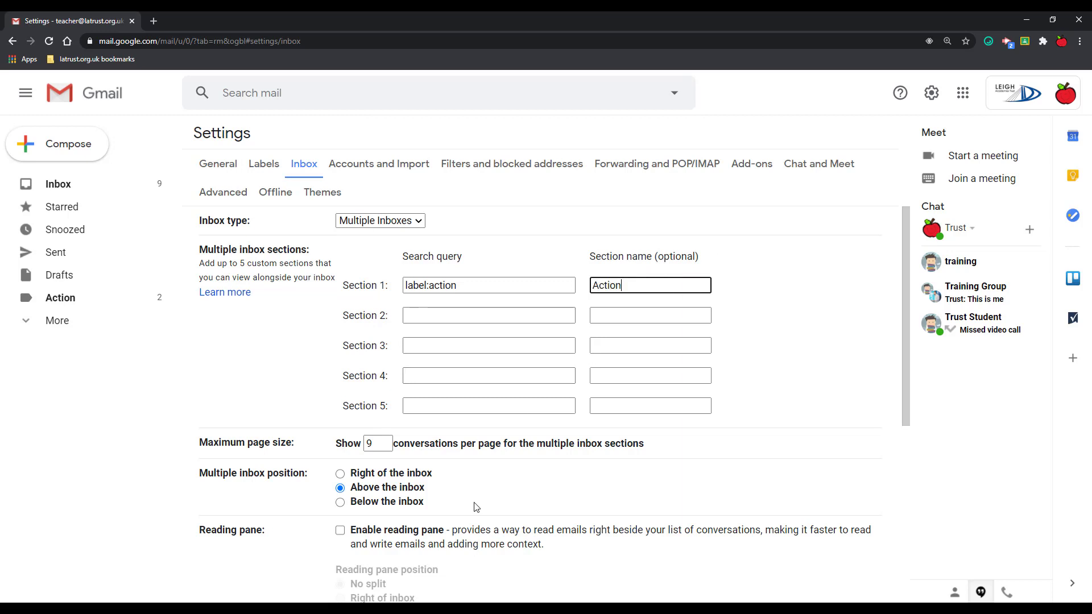
pyautogui.scroll(-3)
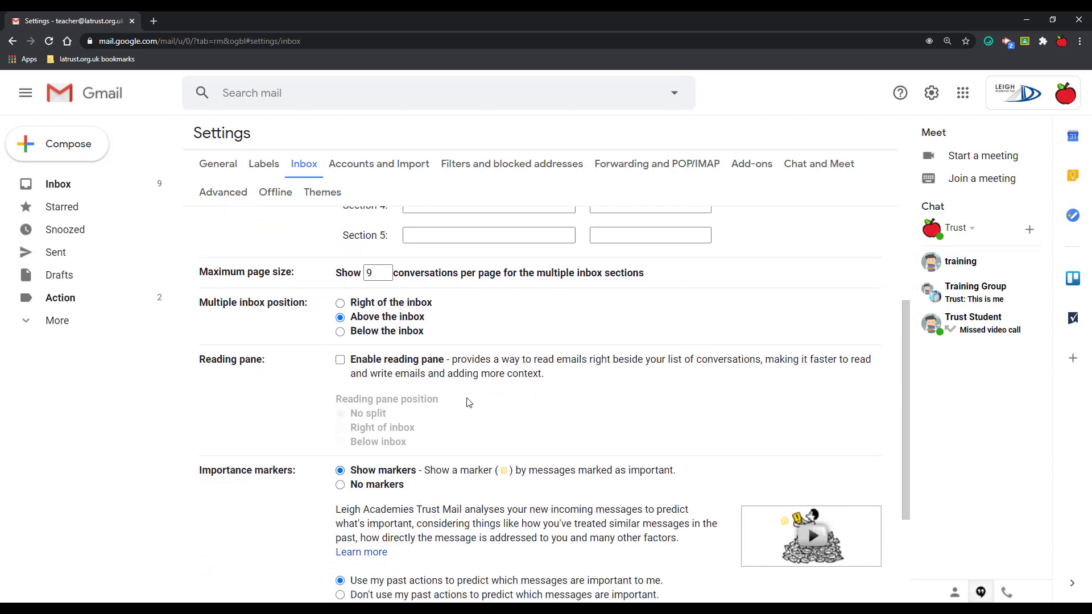
pyautogui.click(377, 271)
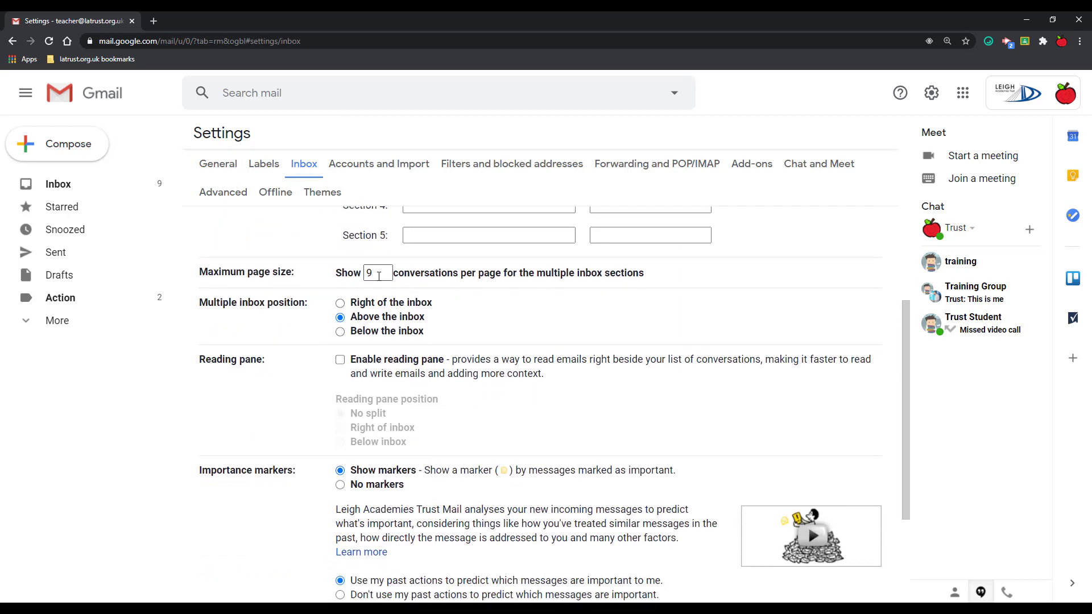
pyautogui.tripleClick(378, 272)
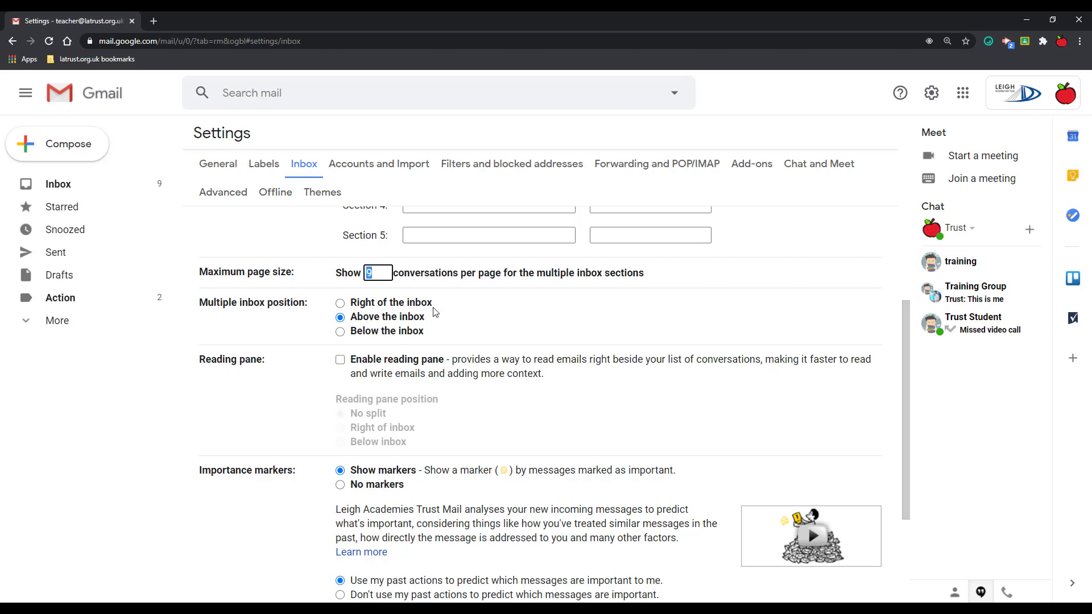
pyautogui.write('15')
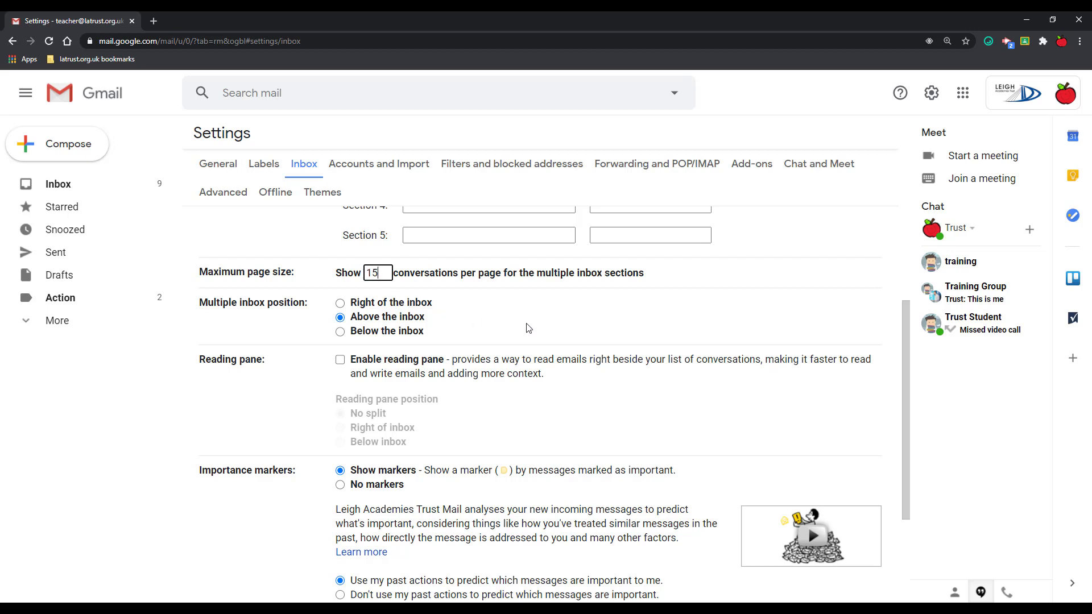
pyautogui.moveTo(350, 341)
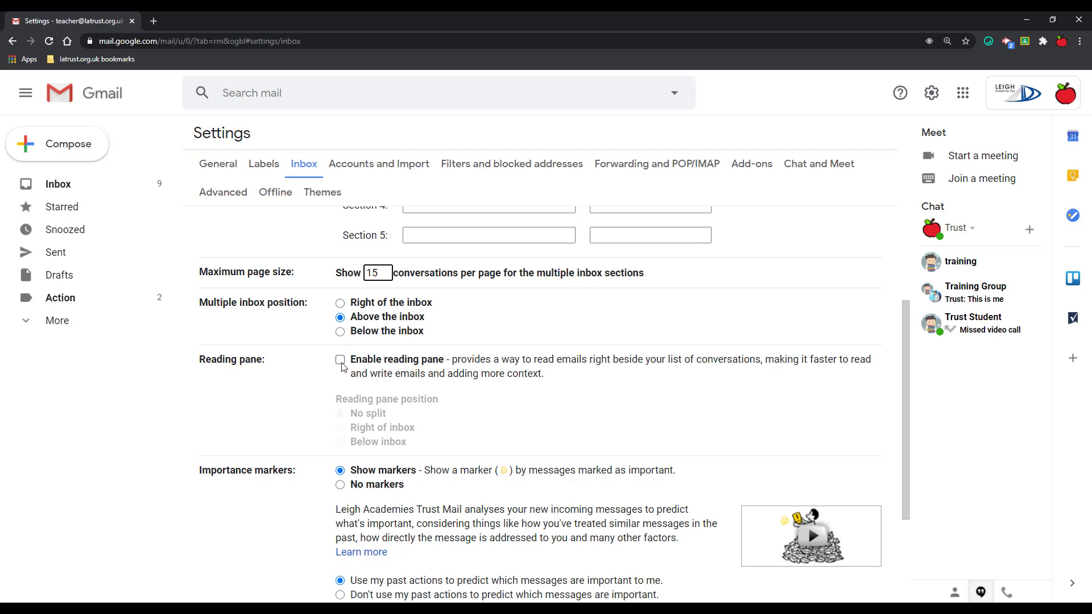
# Choose No markers under Importance markers and save the inbox settings
pyautogui.scroll(-3)
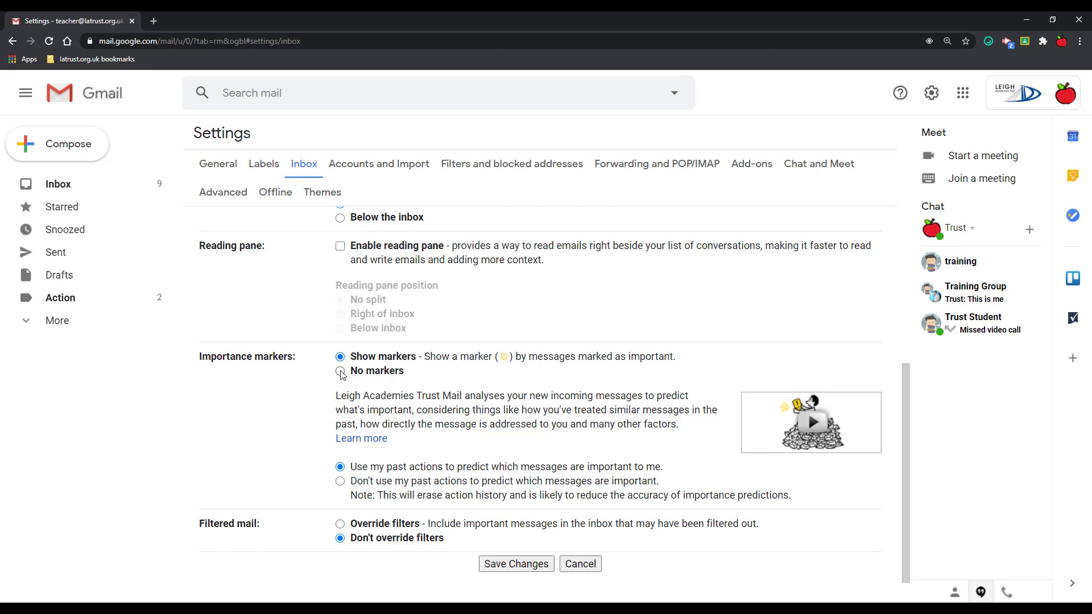
pyautogui.click(340, 371)
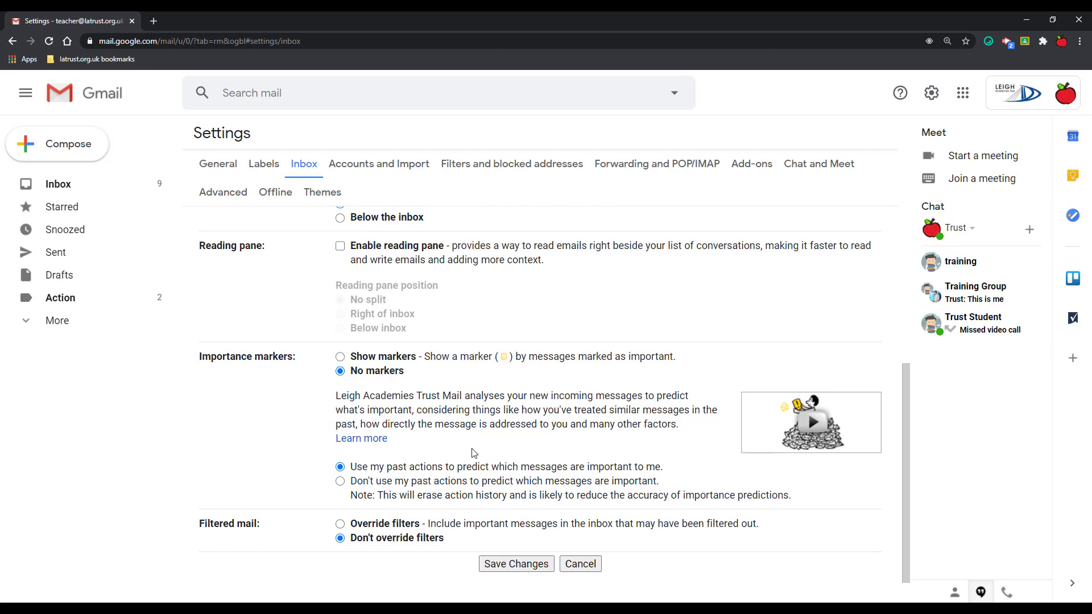
pyautogui.moveTo(485, 500)
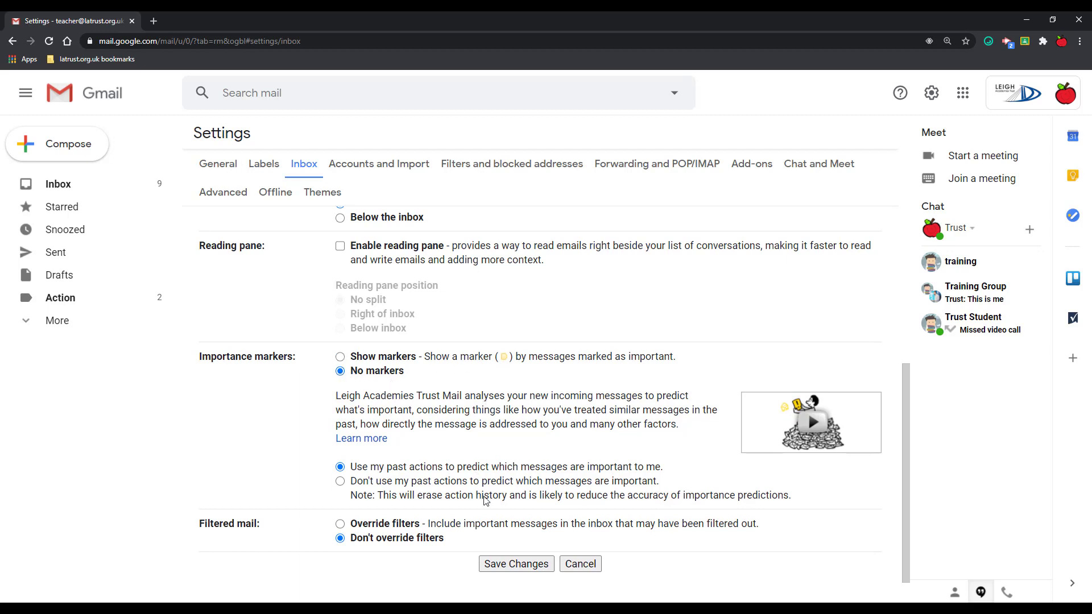
pyautogui.click(515, 563)
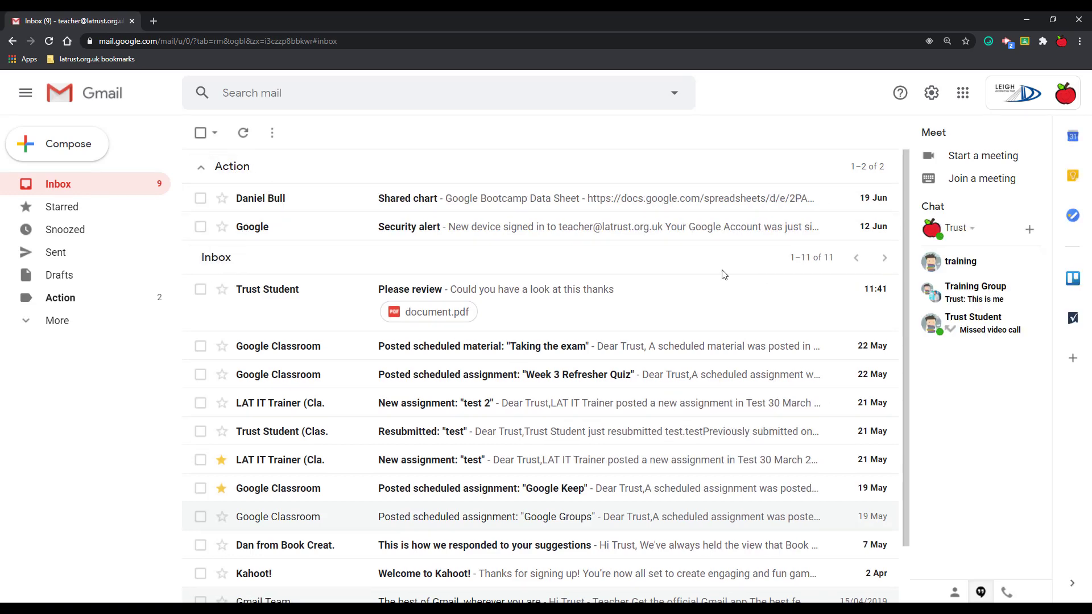
pyautogui.moveTo(932, 92)
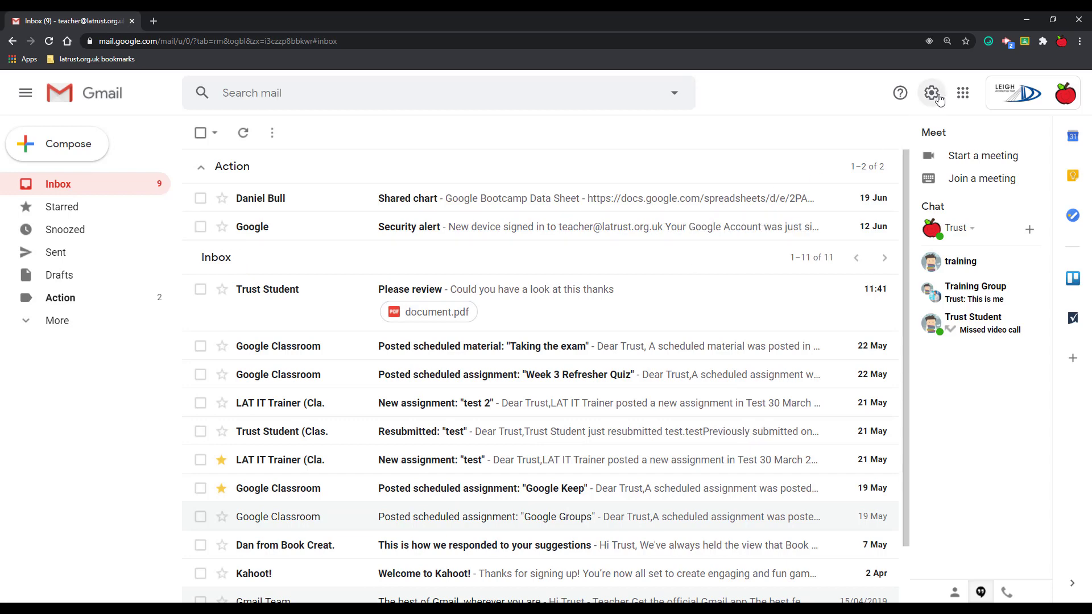
# Switch the inbox type back to Default via Quick settings and reveal the Reading pane options
pyautogui.click(932, 92)
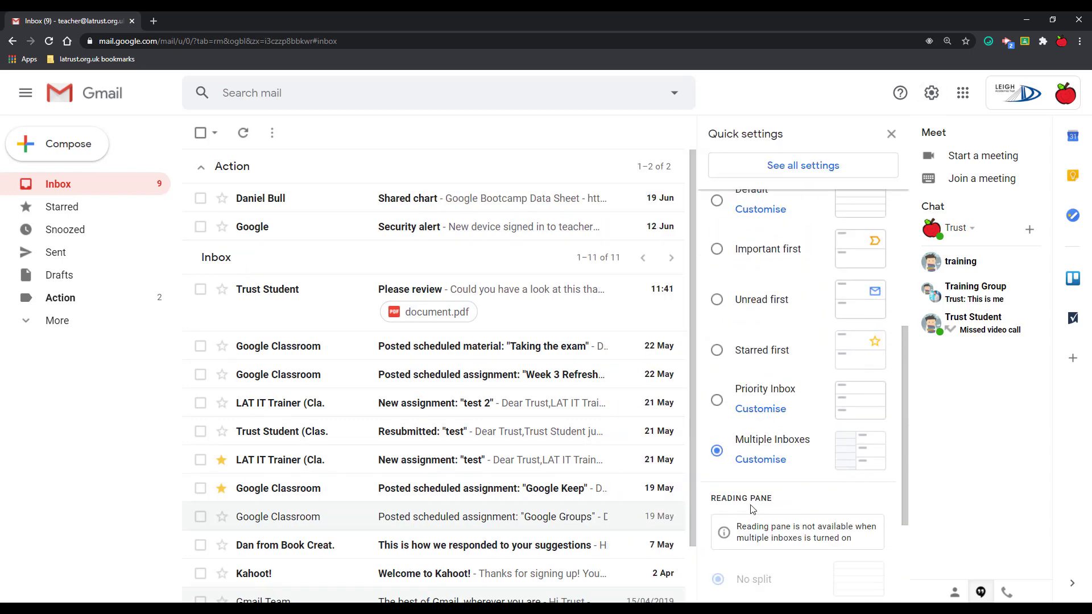
pyautogui.click(890, 133)
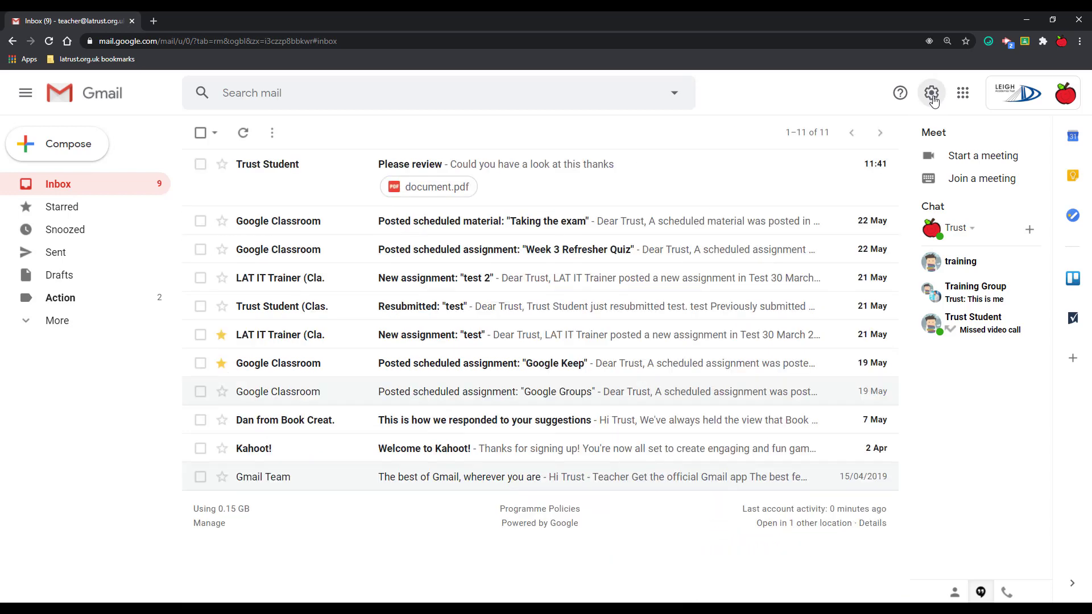
pyautogui.click(931, 92)
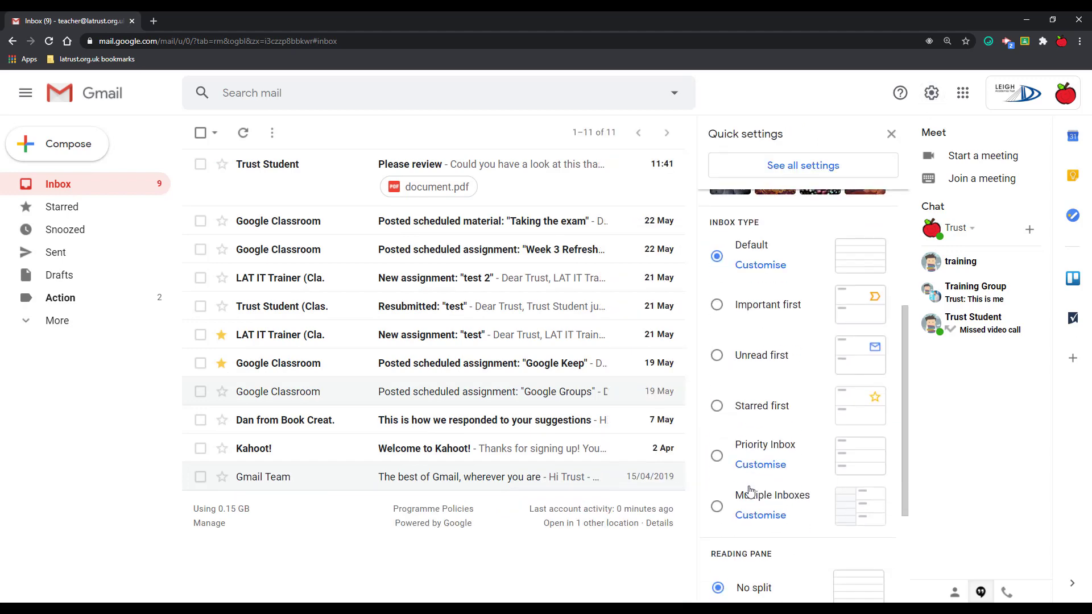
pyautogui.scroll(-3)
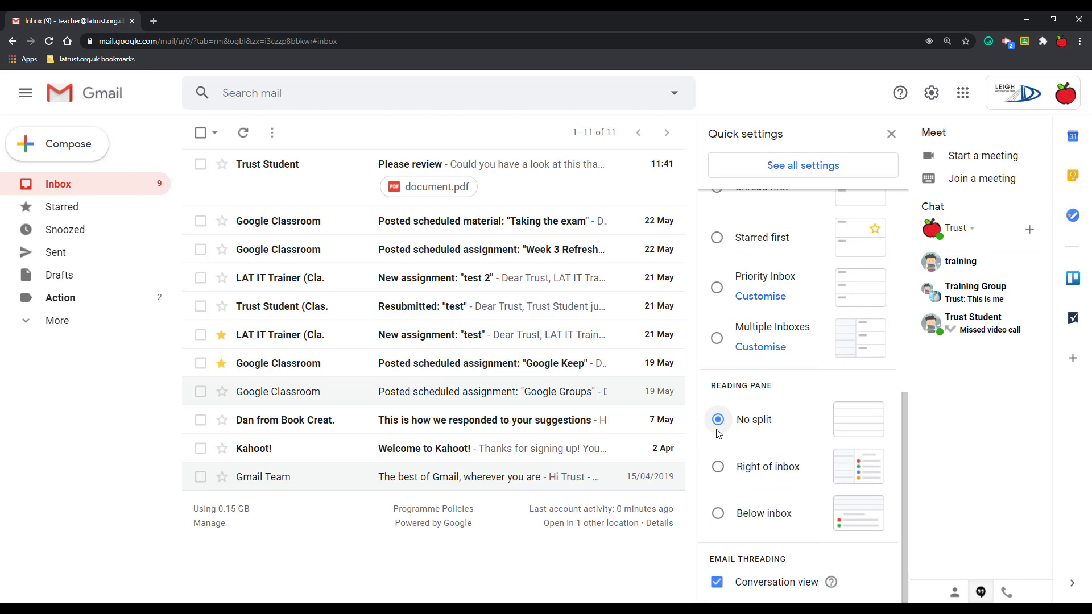
pyautogui.moveTo(721, 481)
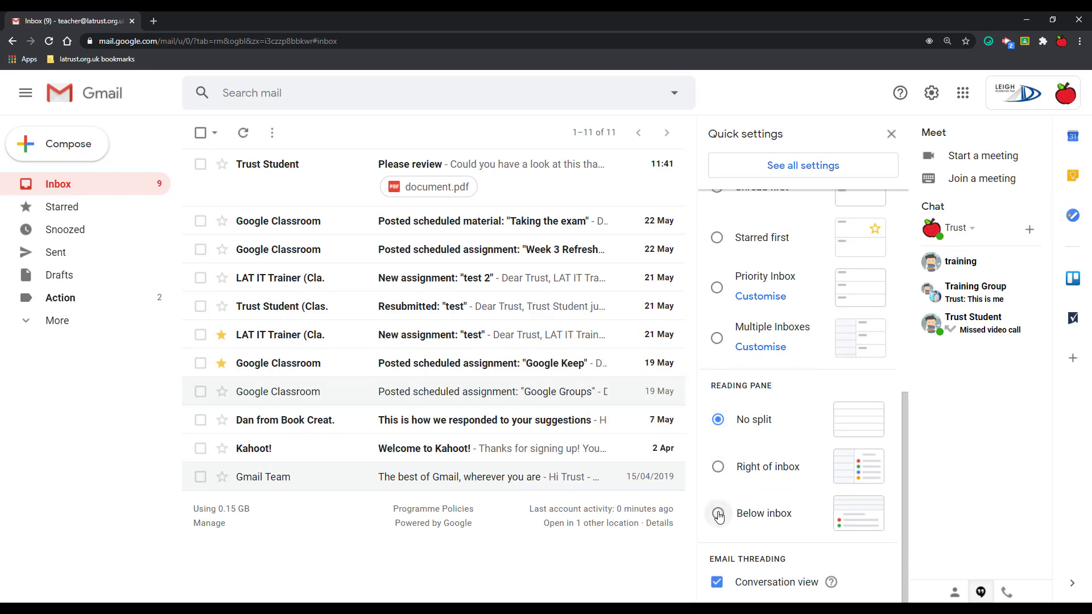
pyautogui.moveTo(718, 466)
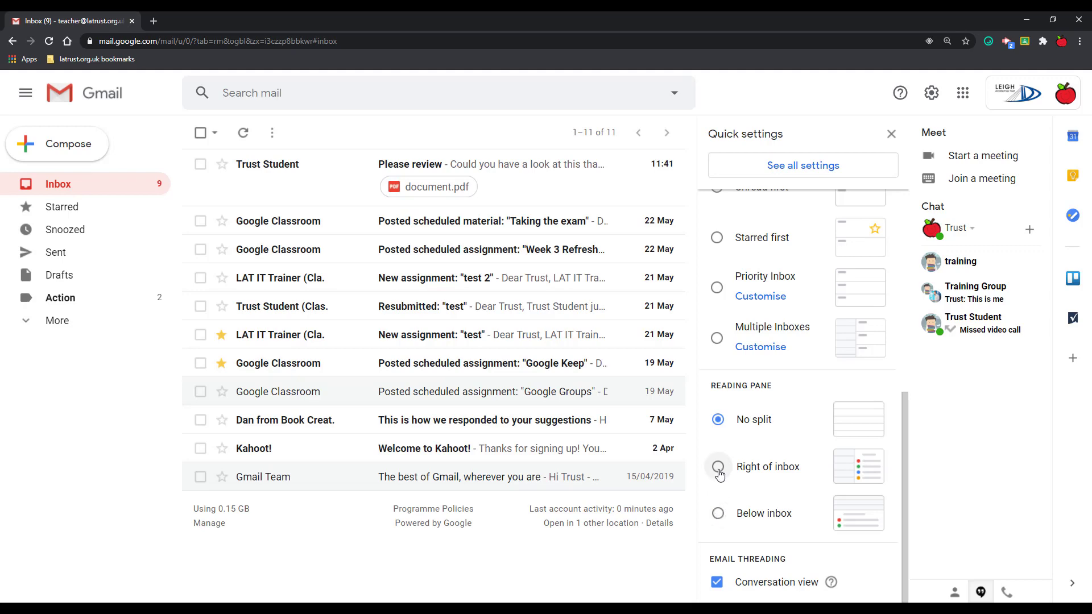
# Try the reading pane right of inbox, then below it with the Please review message opened
pyautogui.click(717, 466)
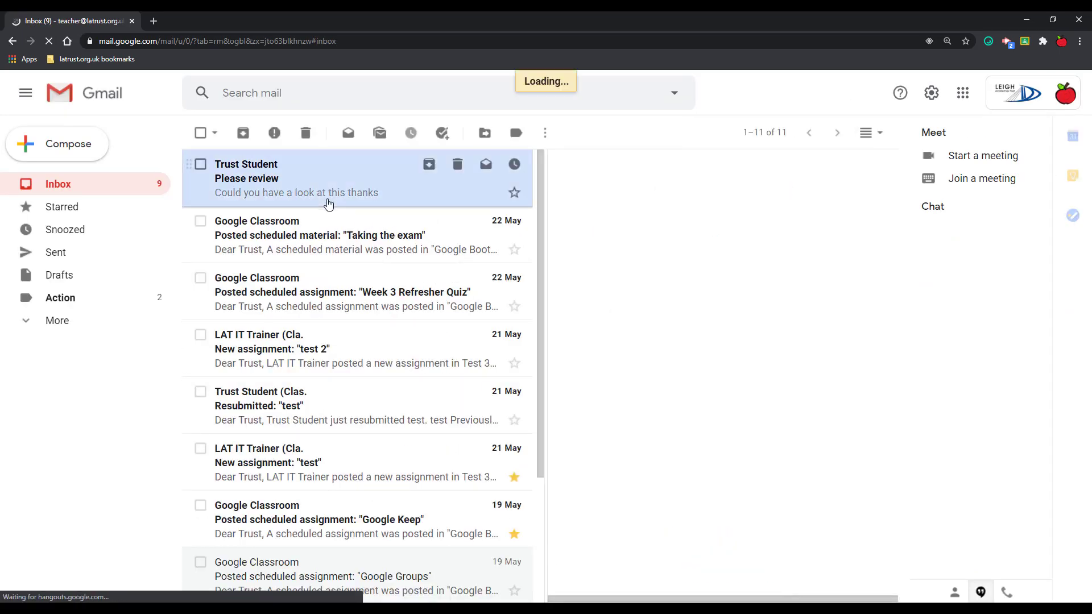
pyautogui.click(296, 178)
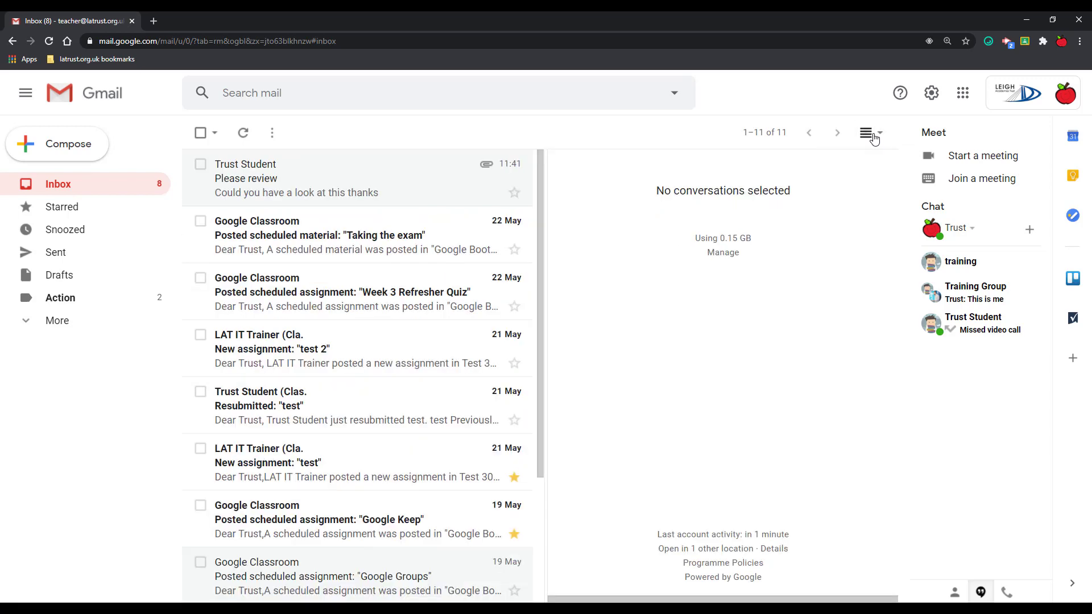
pyautogui.click(866, 133)
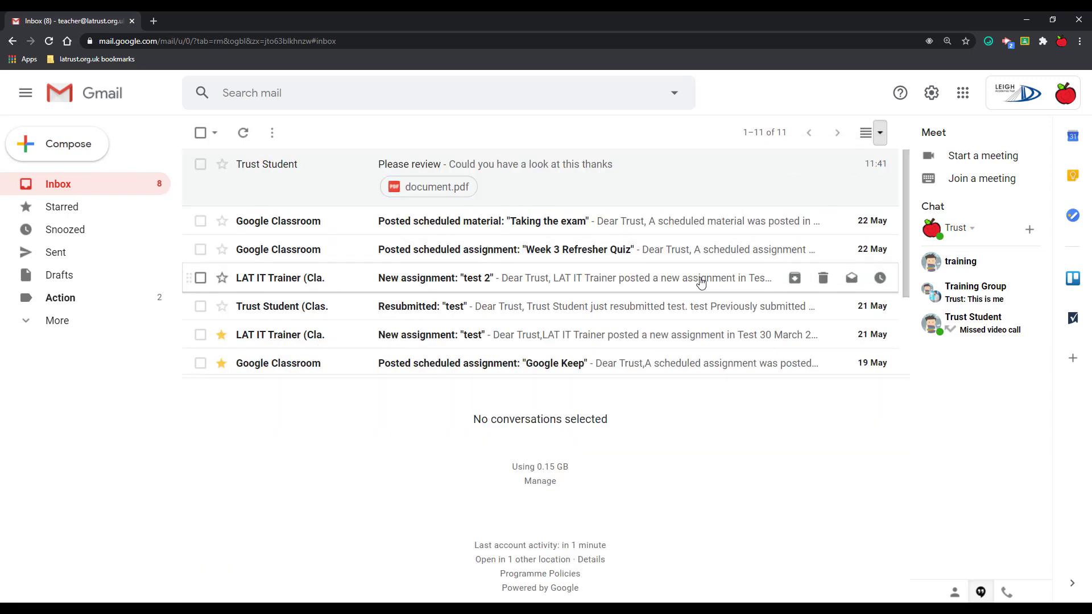
pyautogui.click(494, 164)
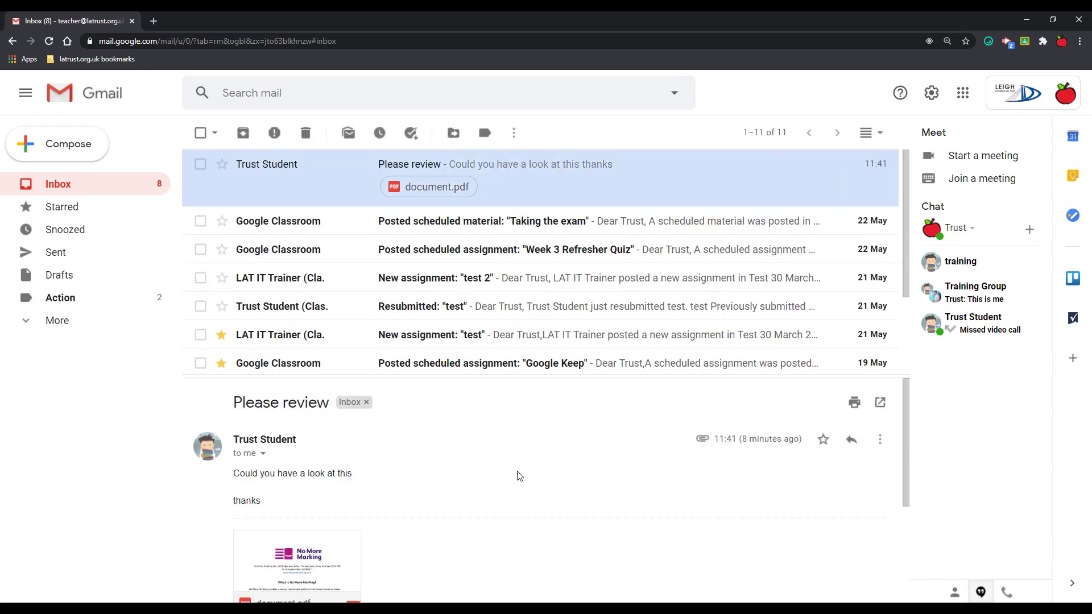
pyautogui.click(866, 133)
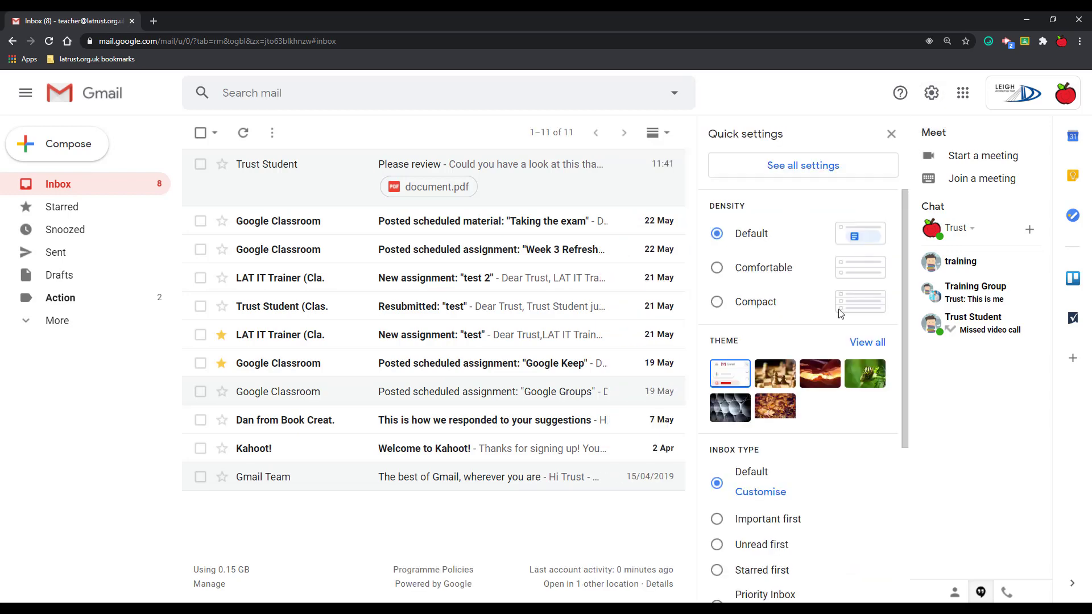
# Untick Conversation view under Email threading and confirm Reload to apply it
pyautogui.scroll(-3)
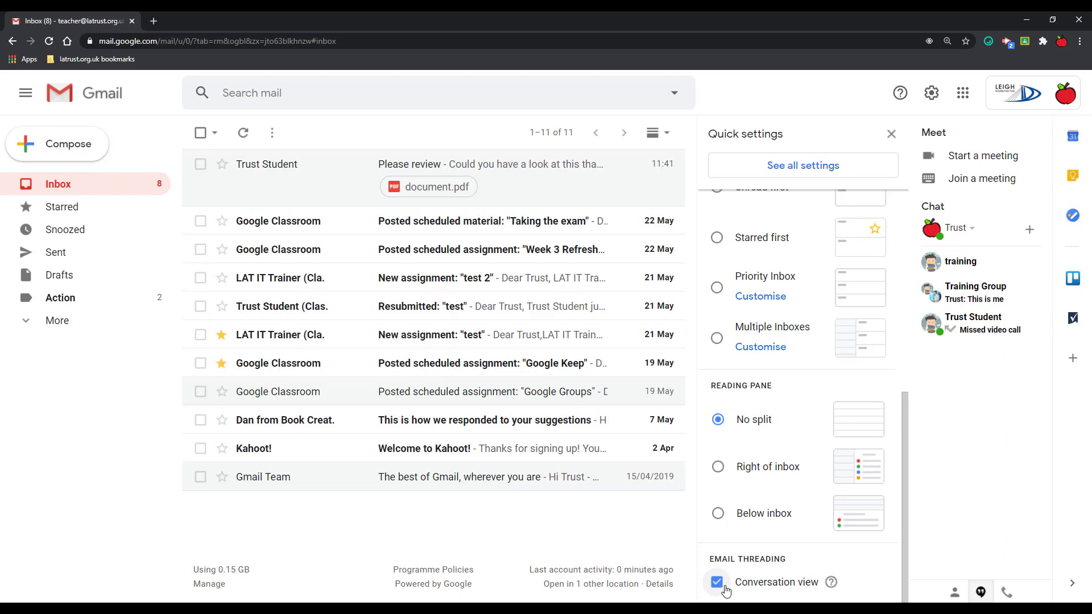
pyautogui.moveTo(727, 591)
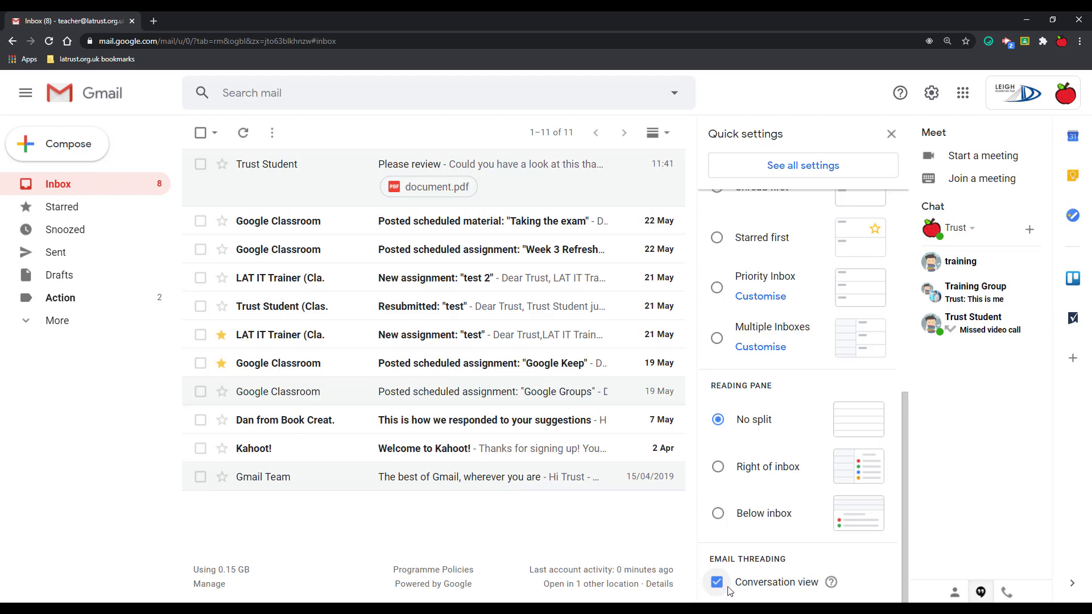
pyautogui.moveTo(399, 454)
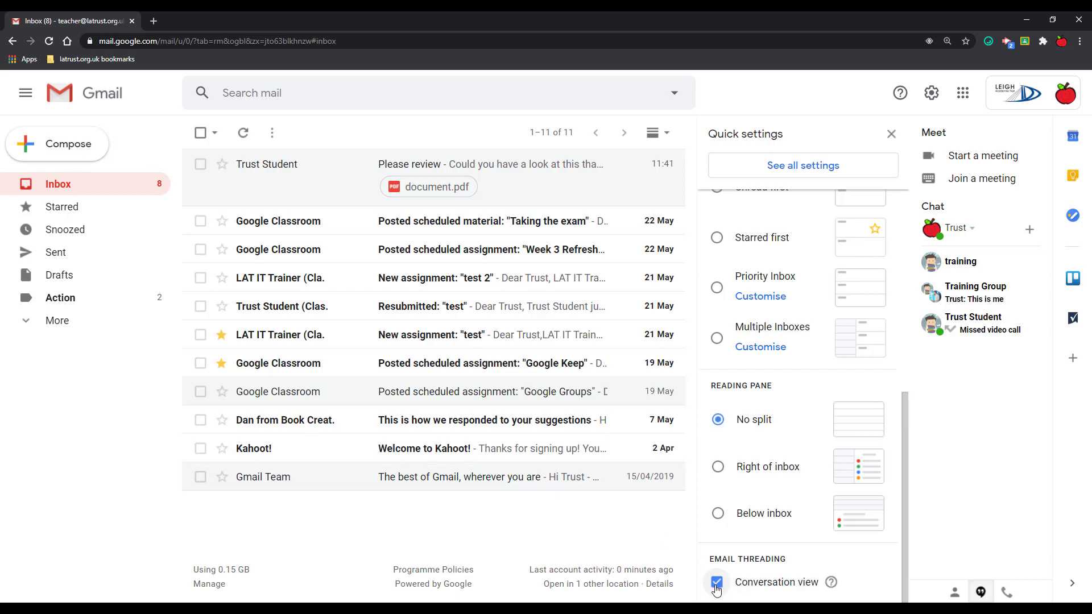
pyautogui.click(716, 582)
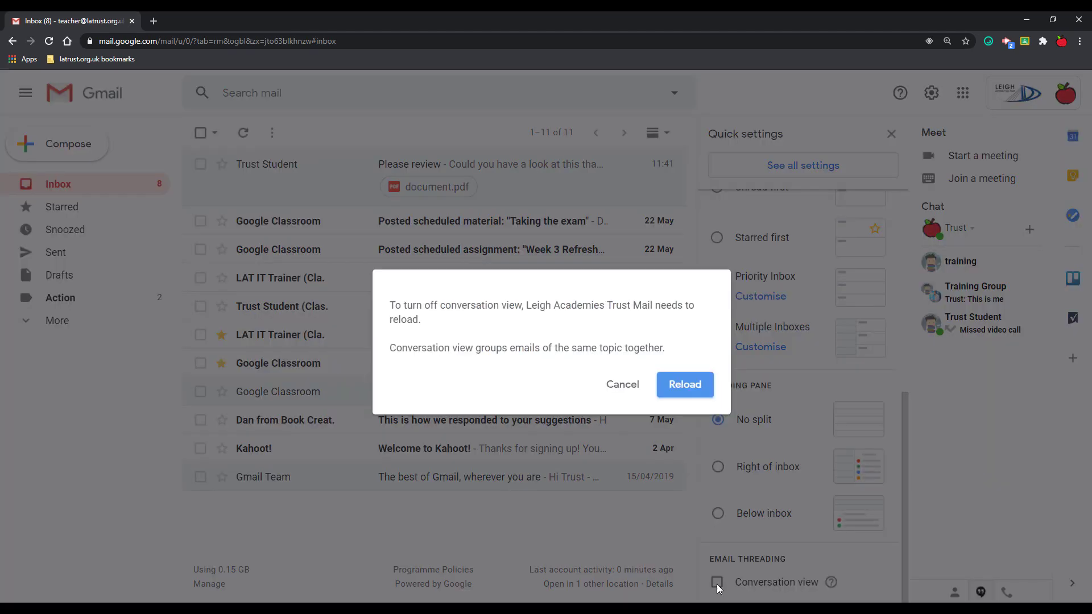
pyautogui.click(683, 384)
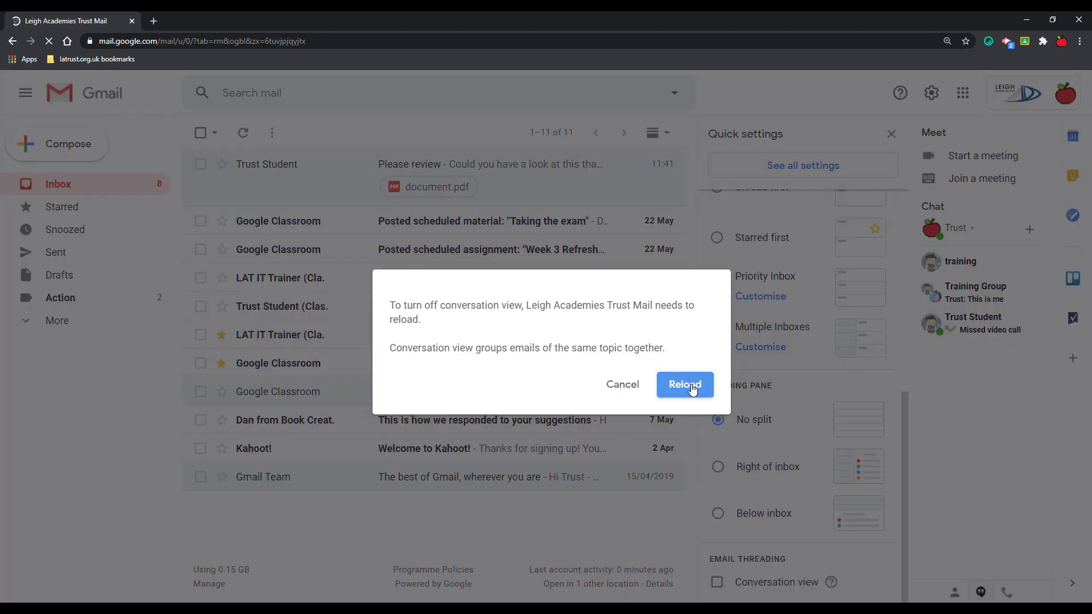
pyautogui.click(683, 384)
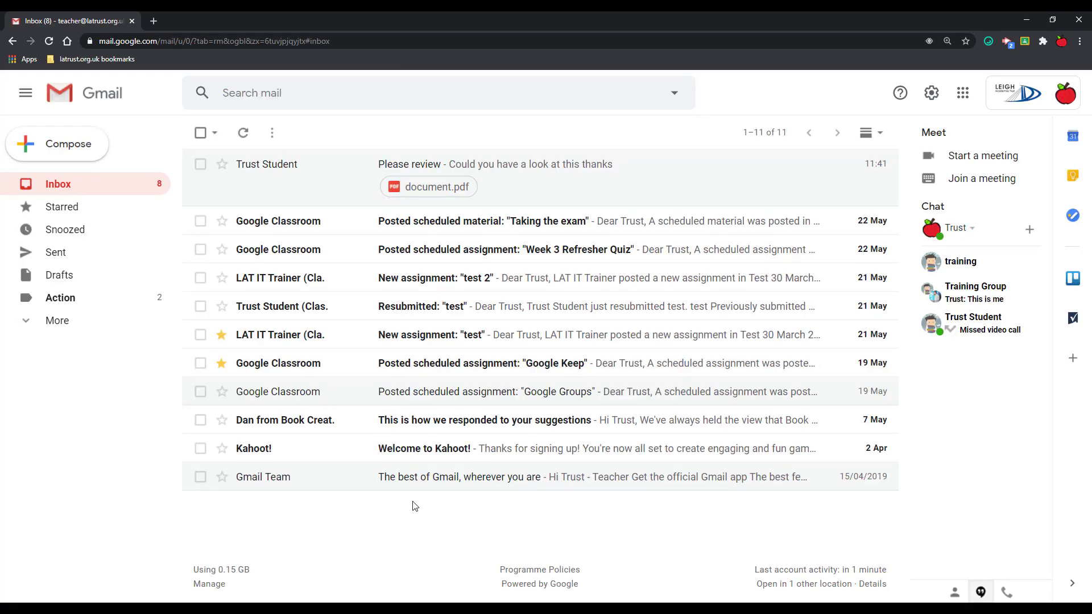